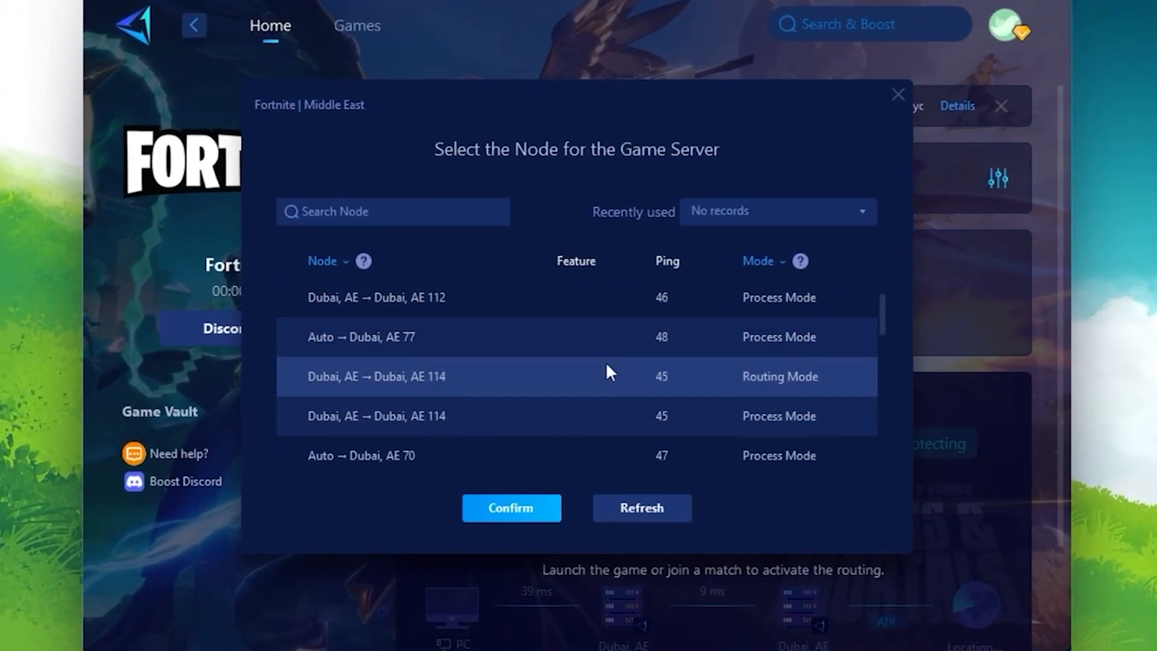
Step: Confirm the Dubai server node for Fortnite in GearUP Booster
left_click(640, 508)
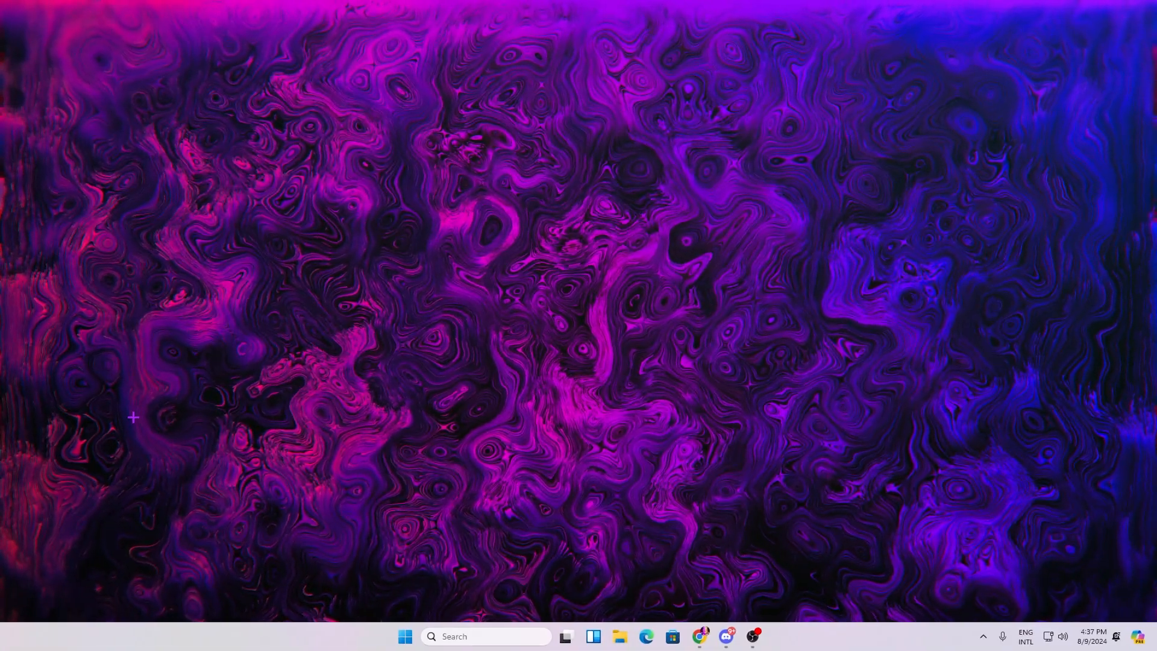
Step: Search Windows for 'delete temporary files'
left_click(486, 636)
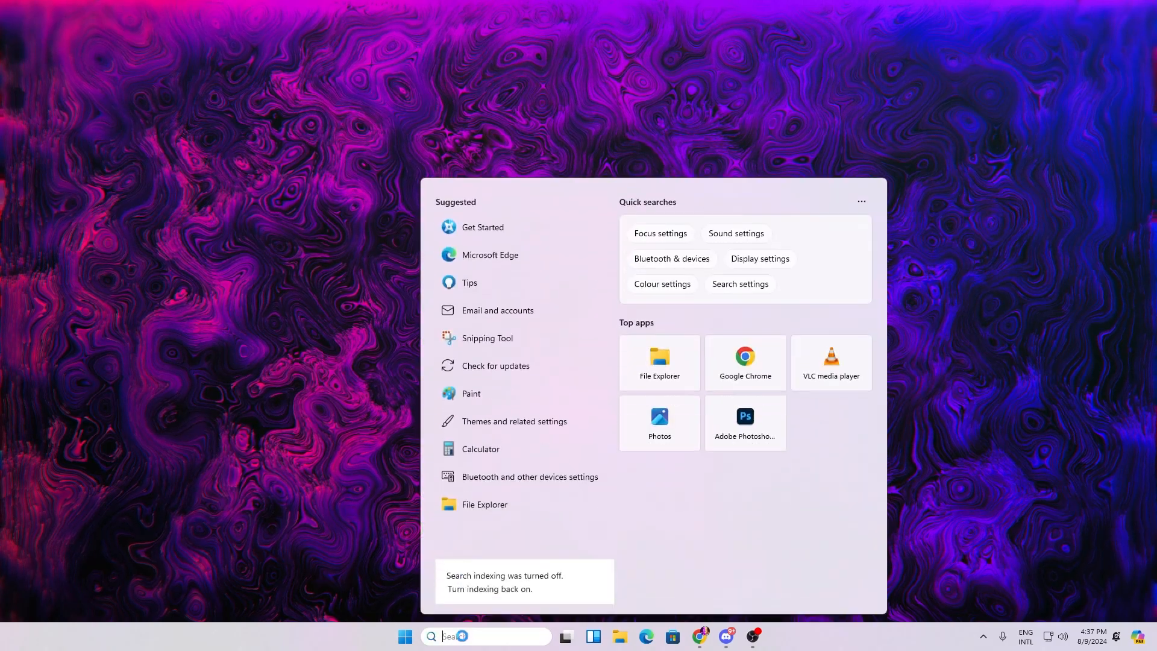
type("delete temporary files")
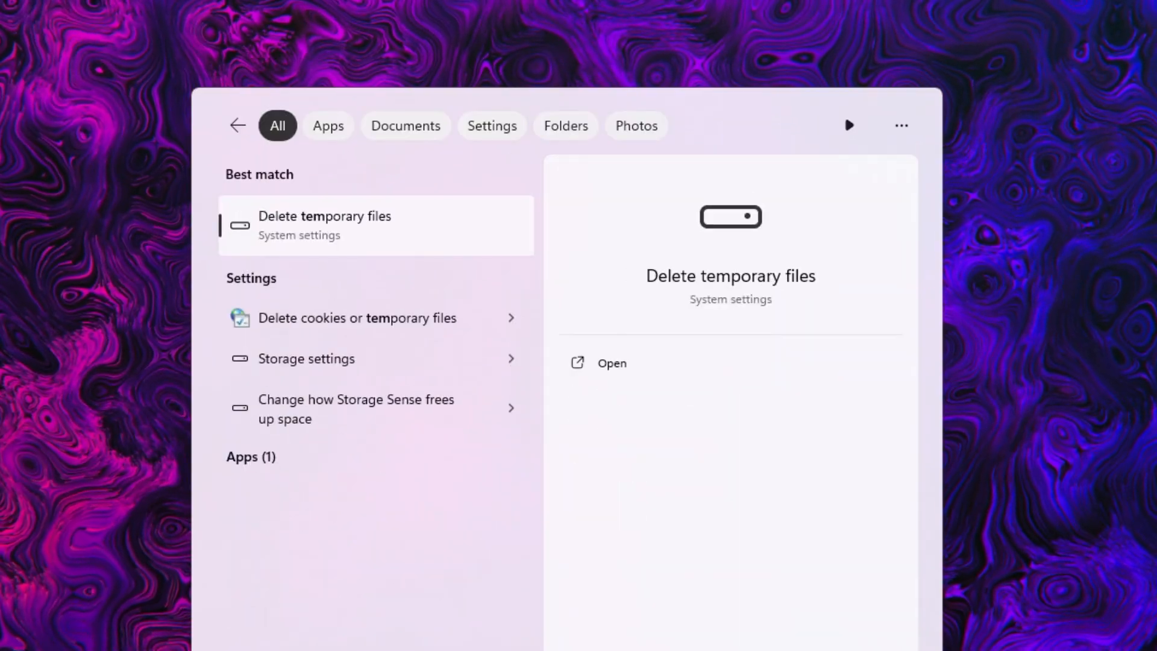
mouse_move(270, 211)
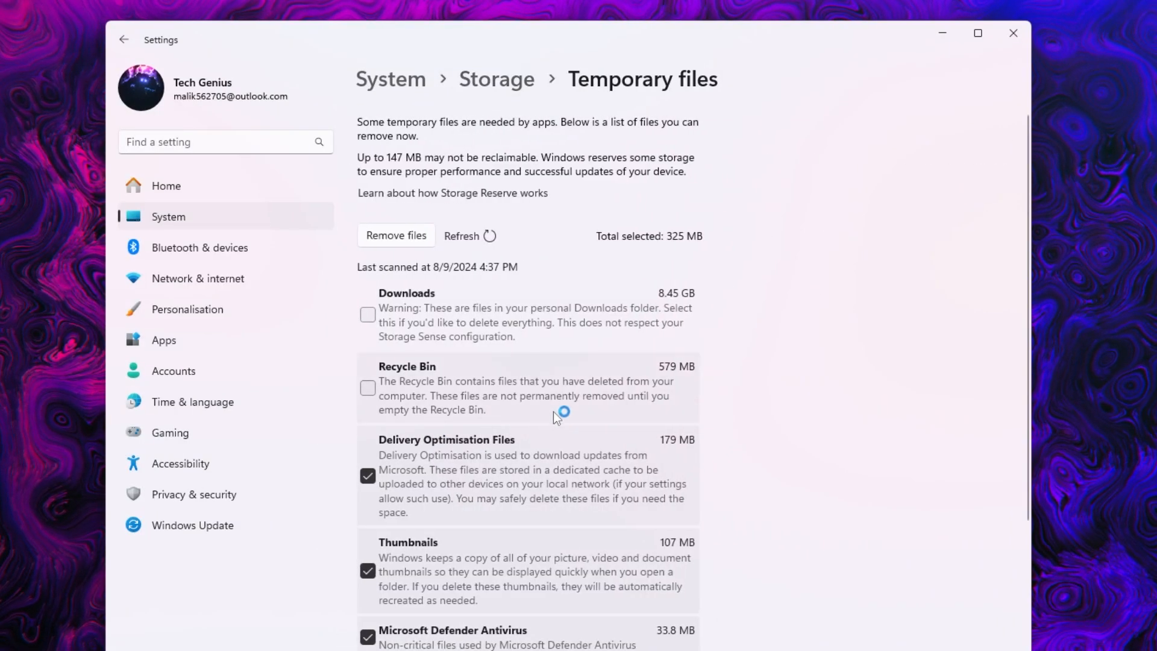
mouse_move(536, 331)
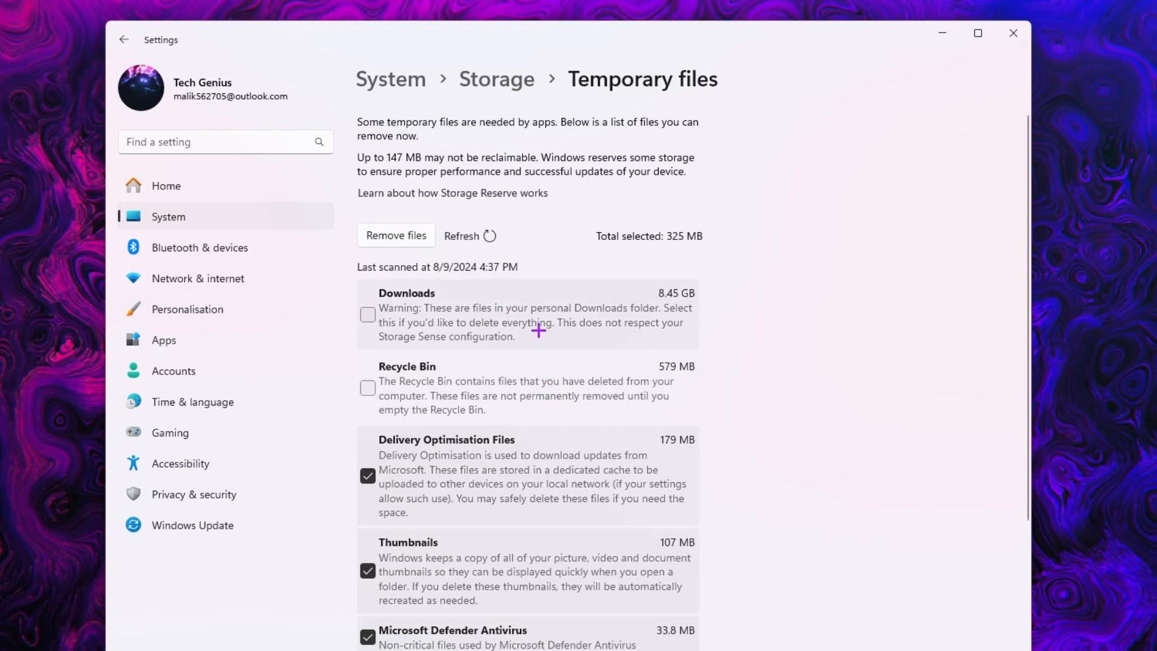
Step: Remove the selected 905 MB of temporary files, including the Recycle Bin
scroll("down", 3)
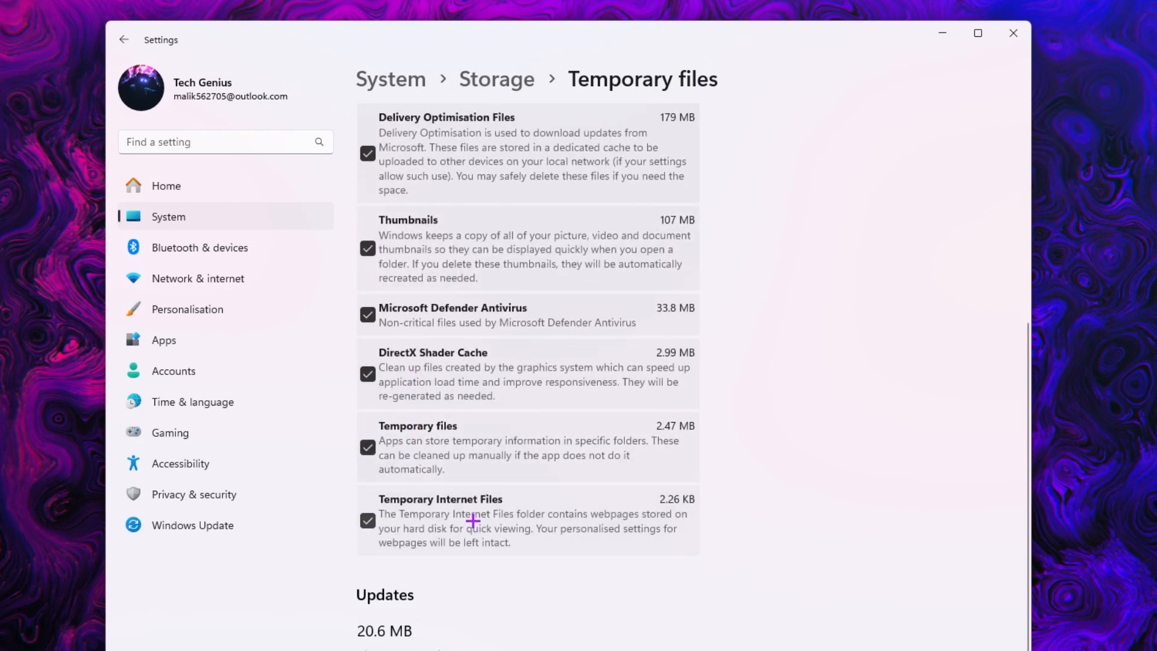
scroll("up", 3)
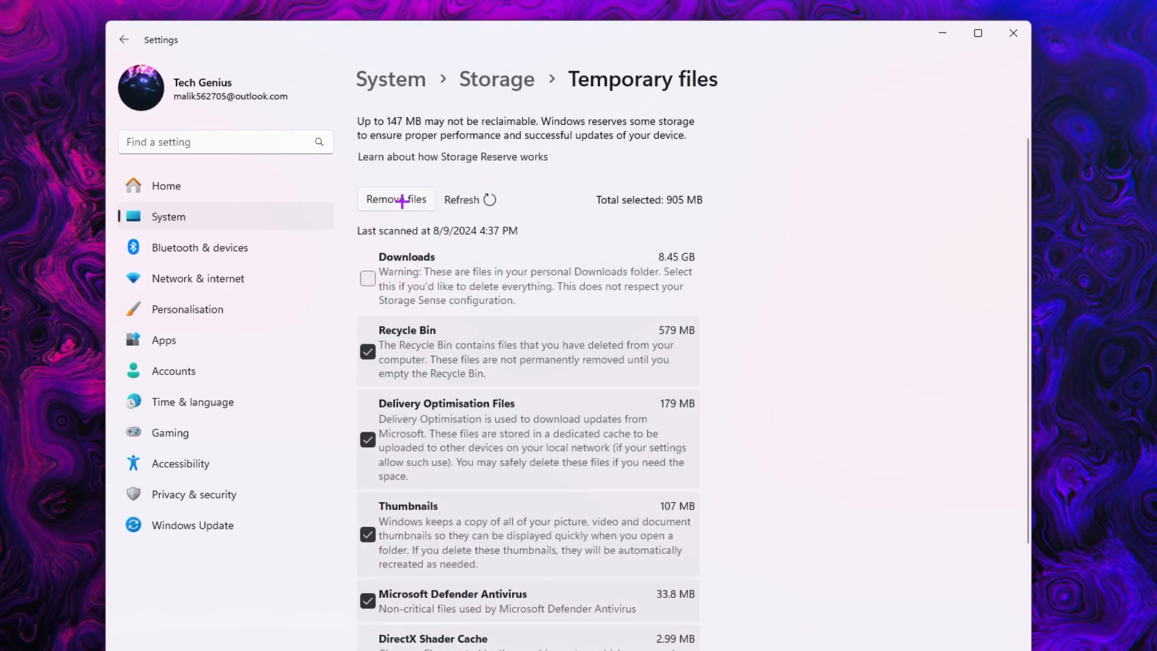
left_click(395, 199)
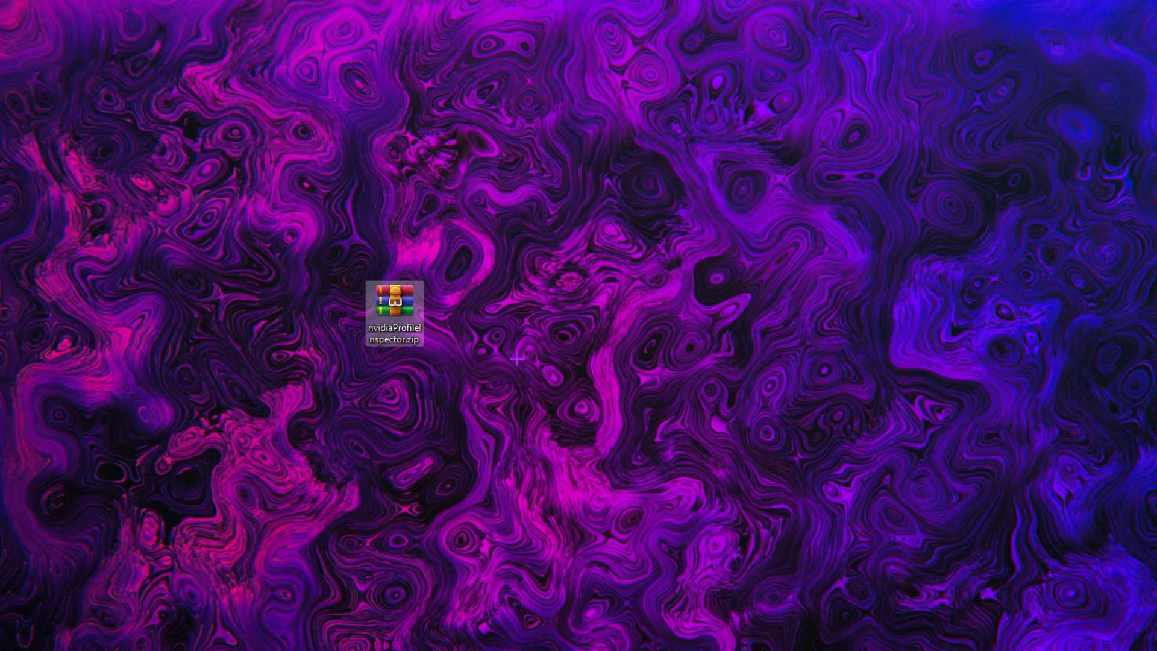
mouse_move(333, 393)
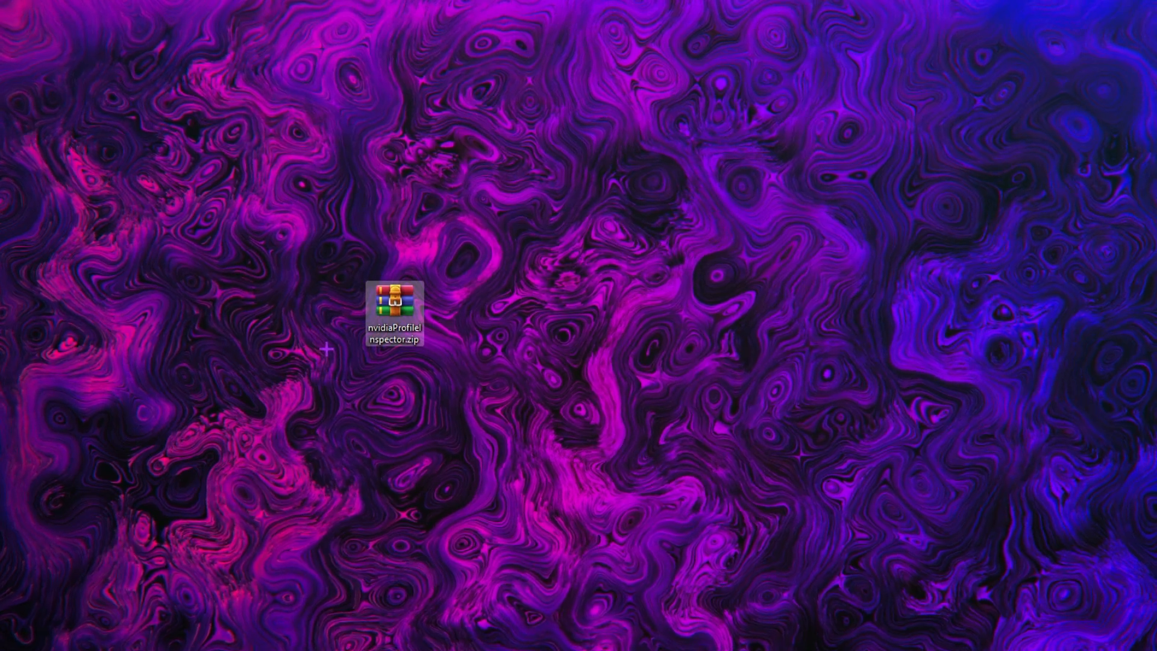
Step: Extract nvidiaProfileInspector.zip here and launch nvidiaProfileInspector.exe
right_click(394, 301)
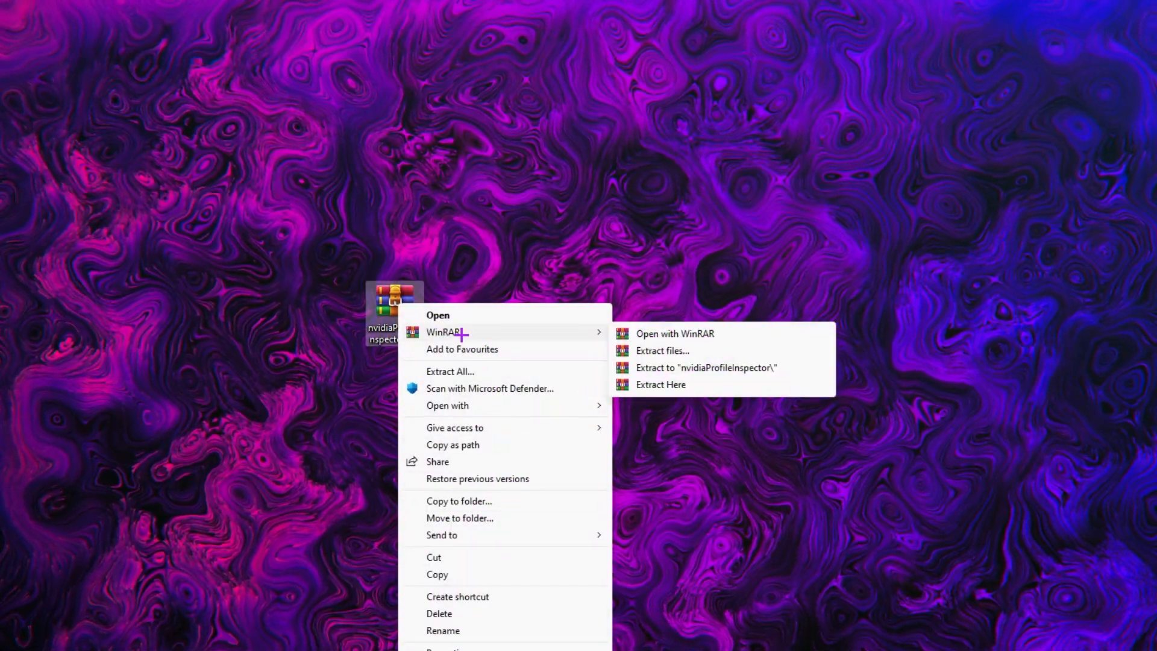
left_click(661, 385)
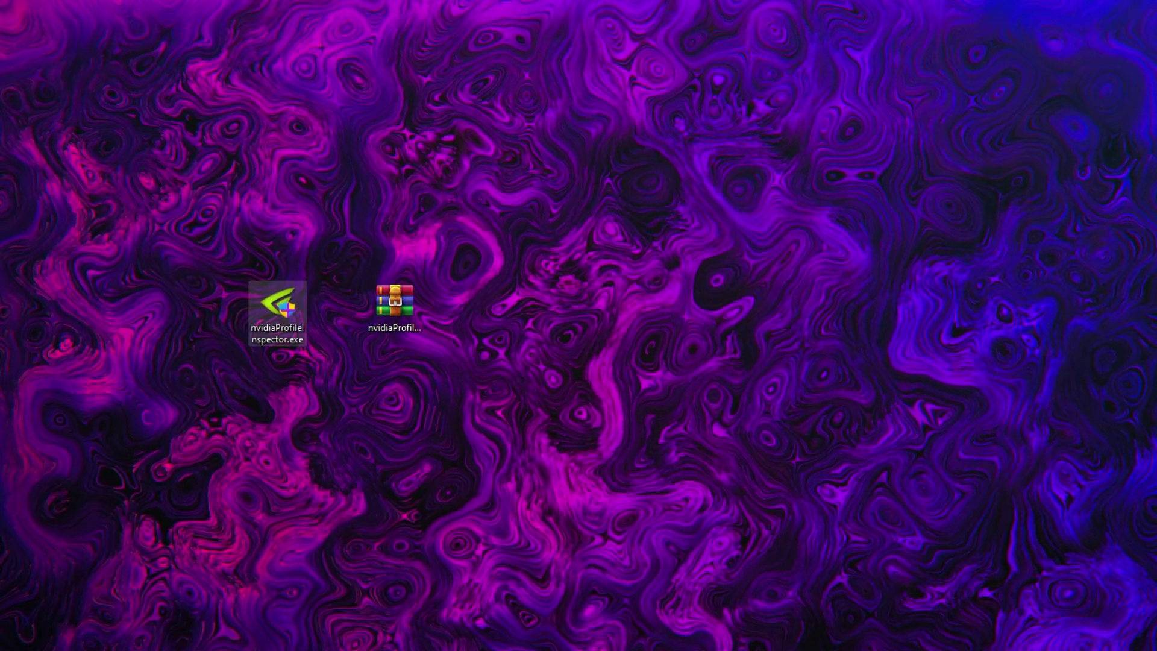
double_click(275, 305)
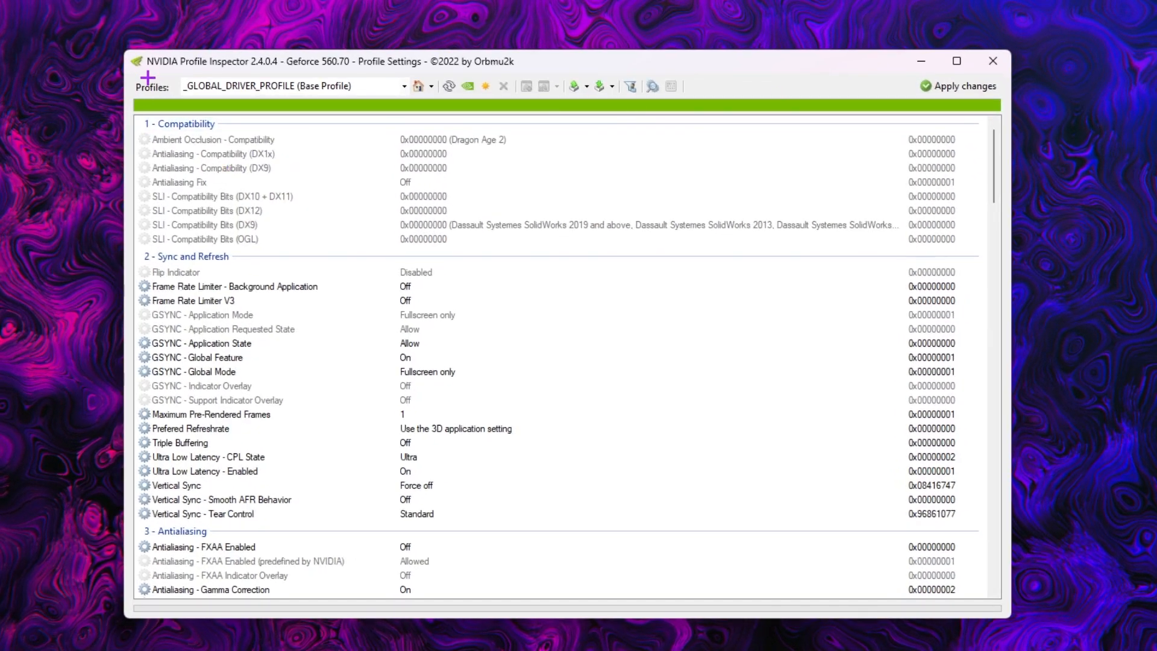
Step: Search 'fort' in the Profiles box and load the Fortnite profile
type("for")
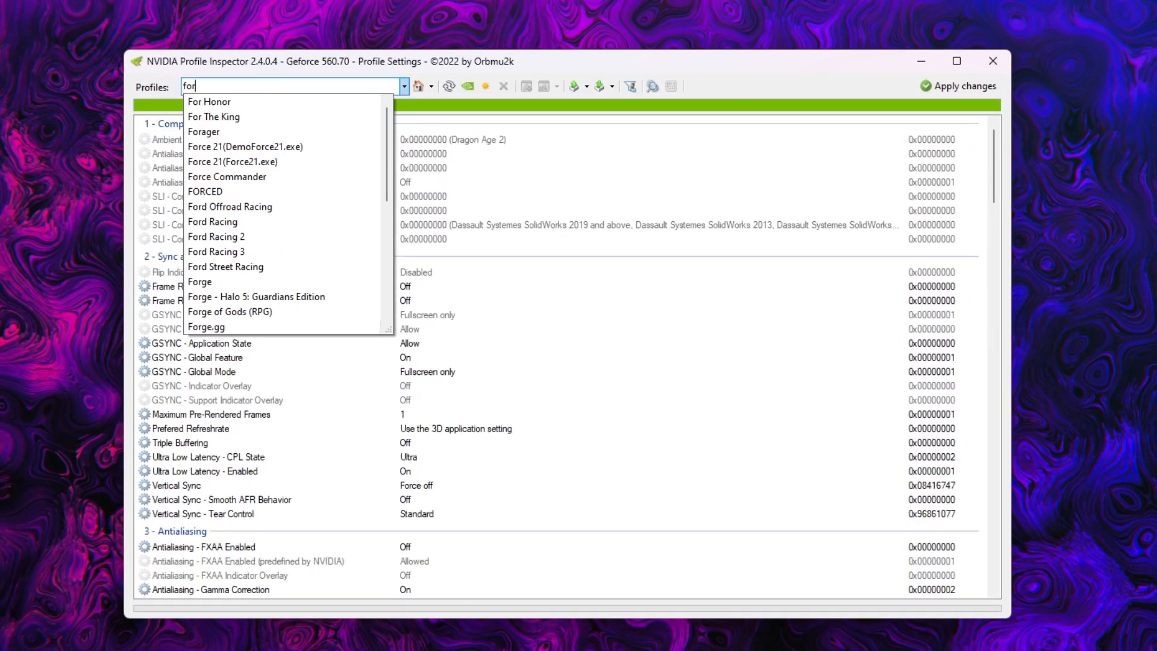
type("t")
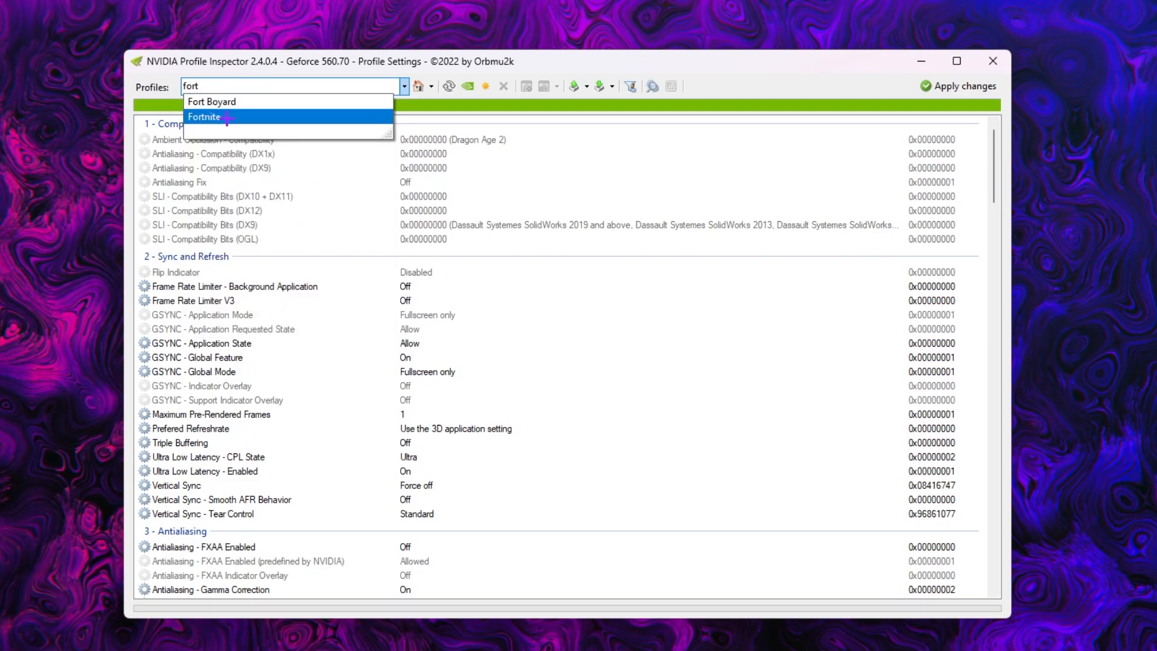
left_click(210, 116)
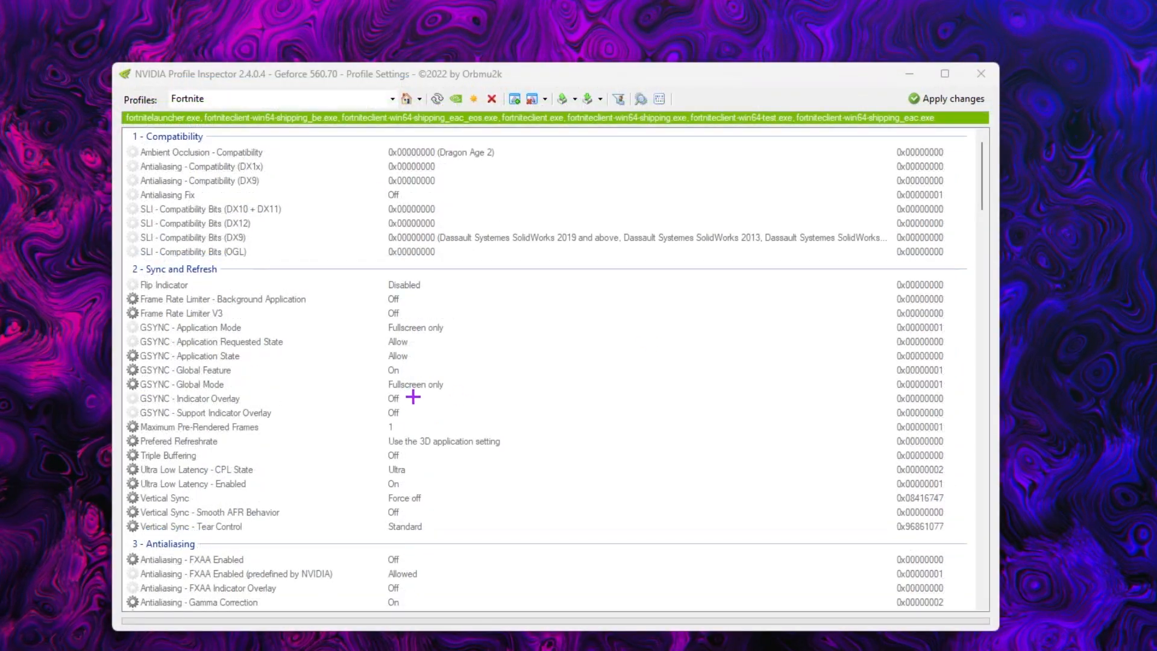
mouse_move(628, 282)
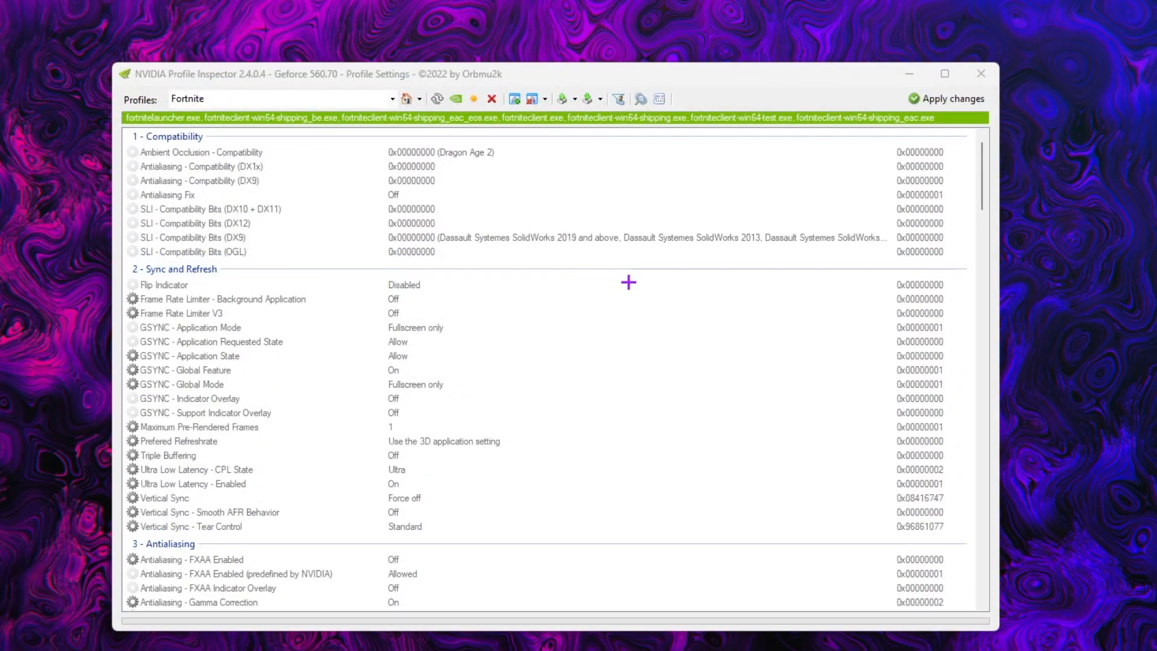
Step: Set Transparency Supersampling to AA_MODE_REPLAY_MODE_ALL and MSAA to 2x Multisampling
scroll("down", 3)
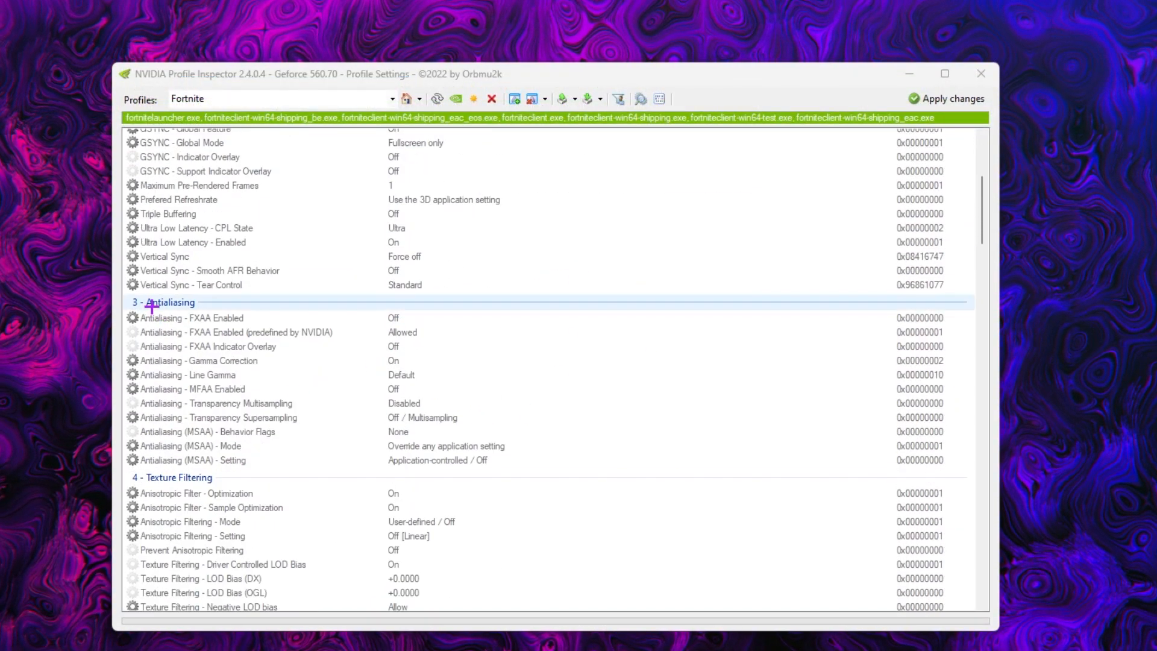
mouse_move(368, 374)
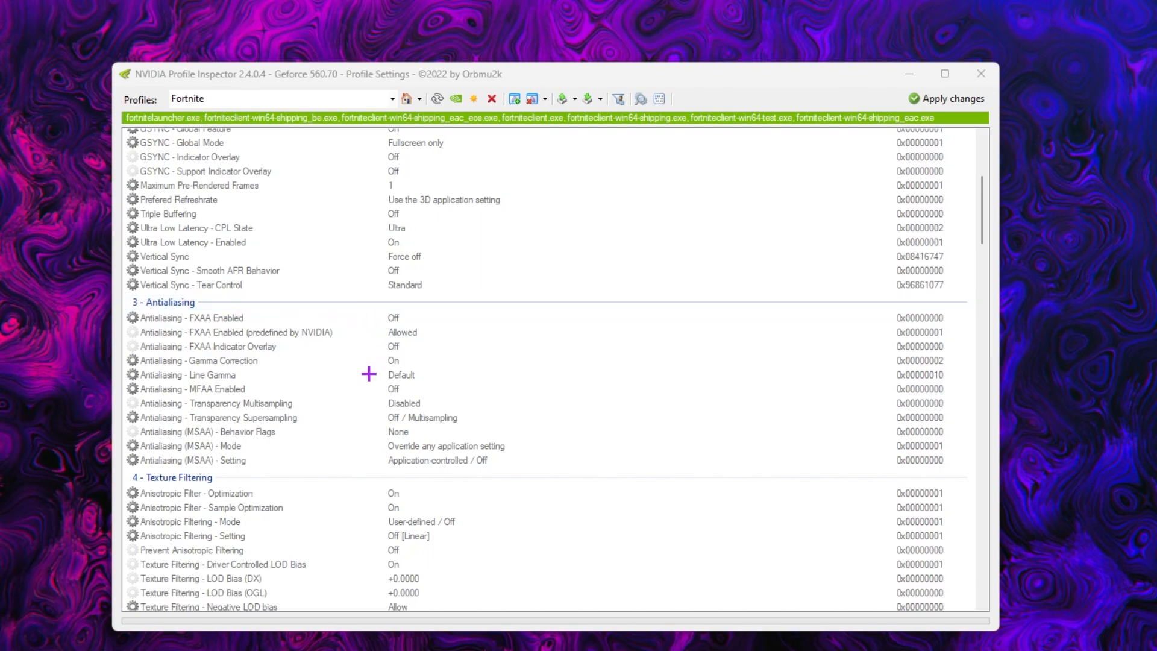
mouse_move(214, 415)
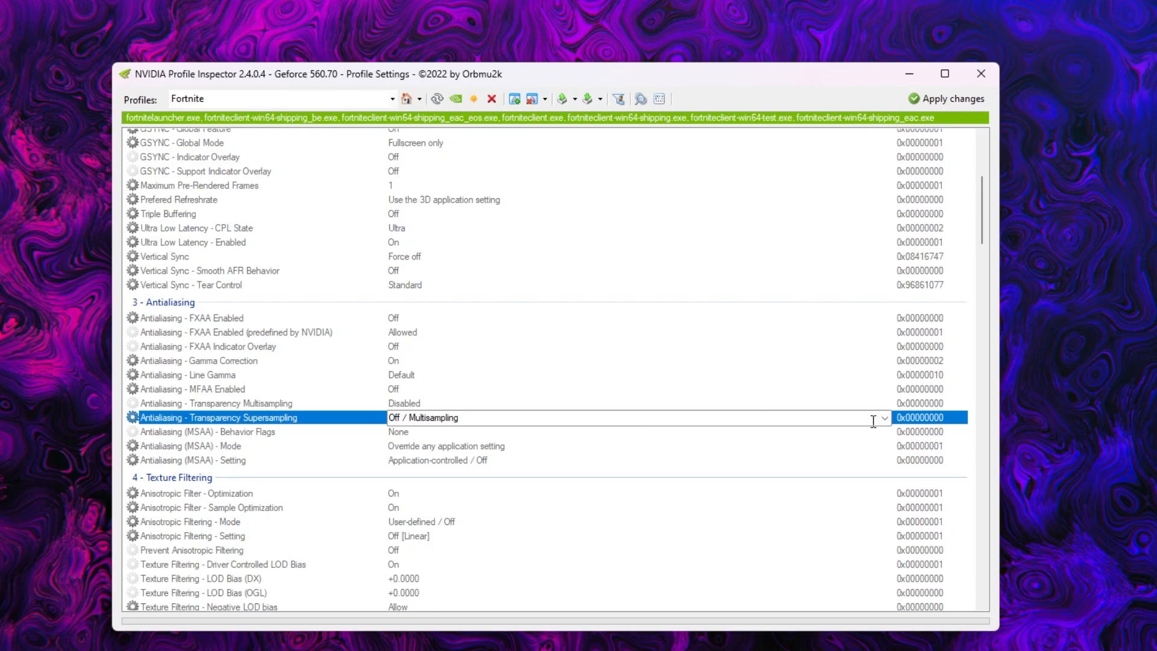
left_click(883, 418)
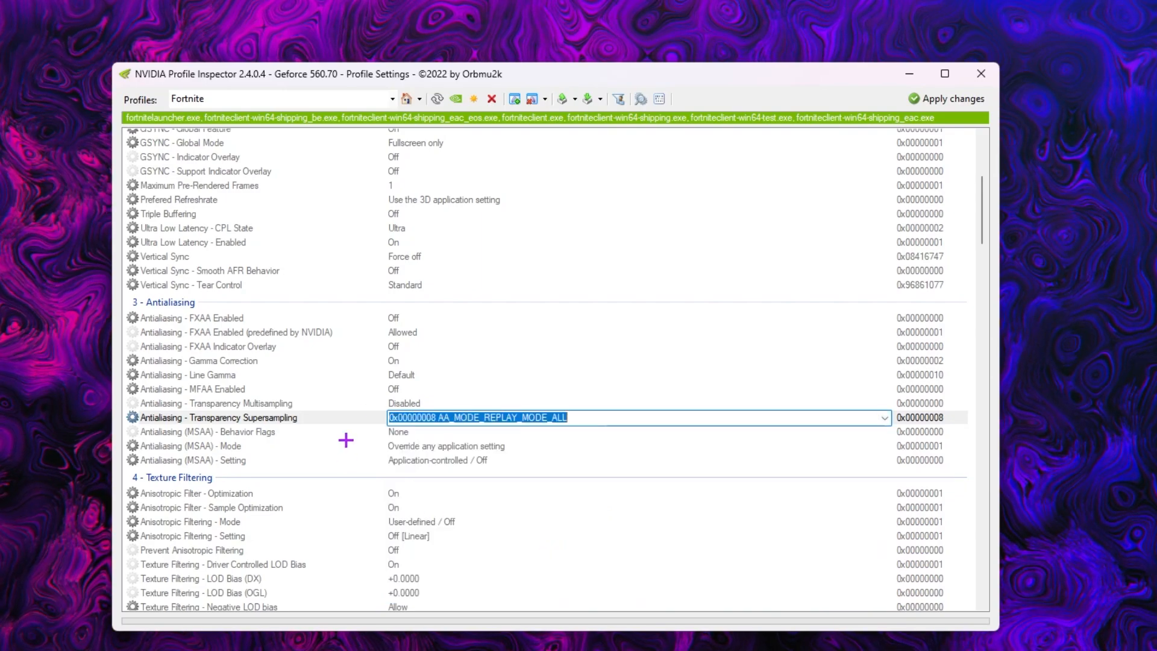
mouse_move(390, 378)
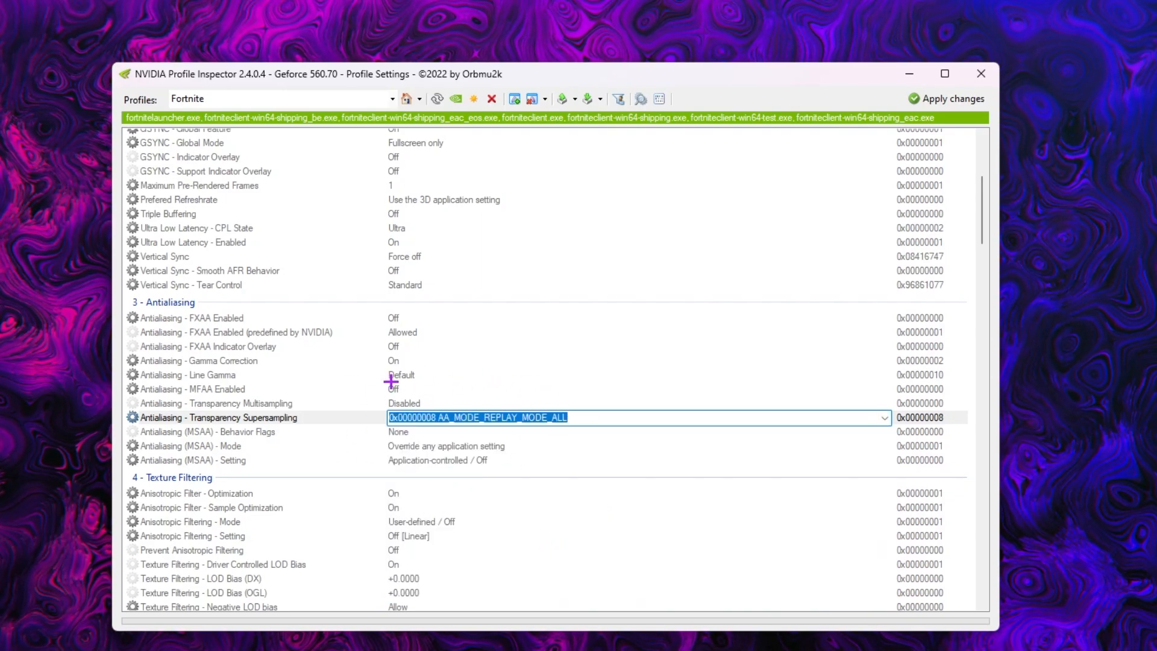
mouse_move(162, 464)
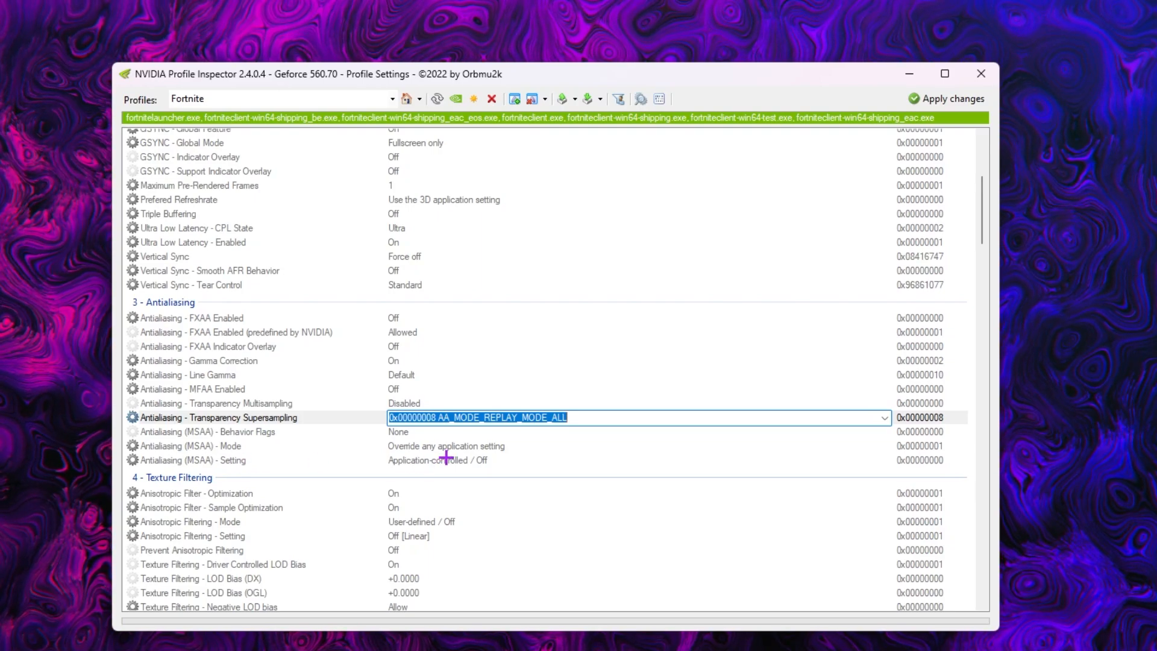
left_click(883, 459)
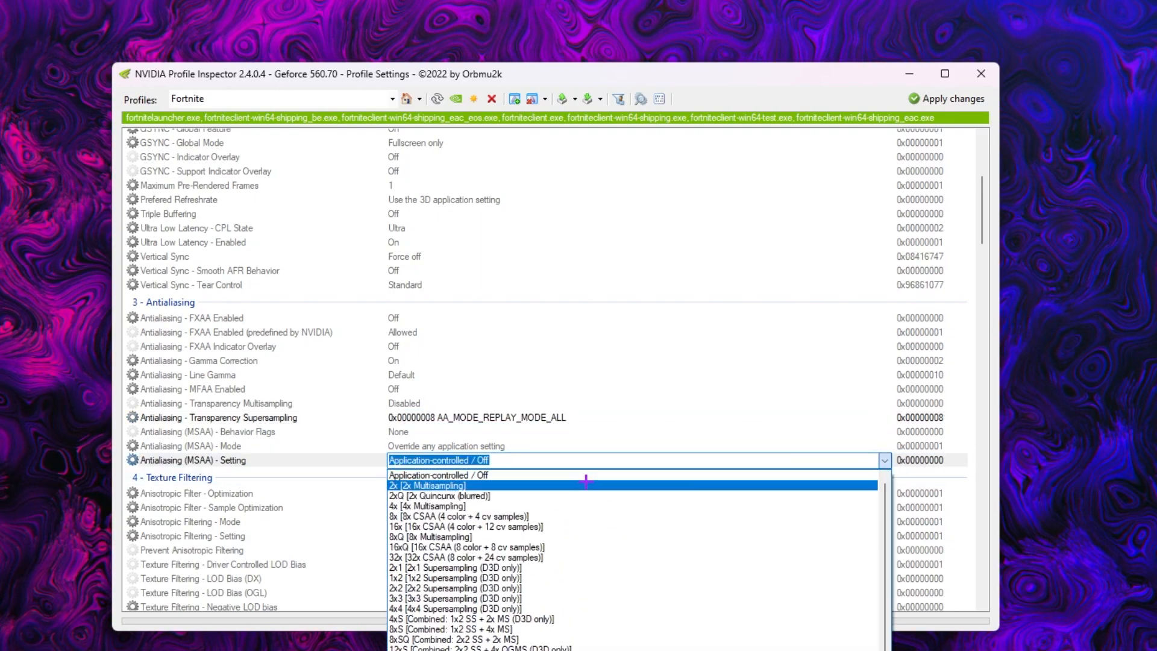
mouse_move(461, 486)
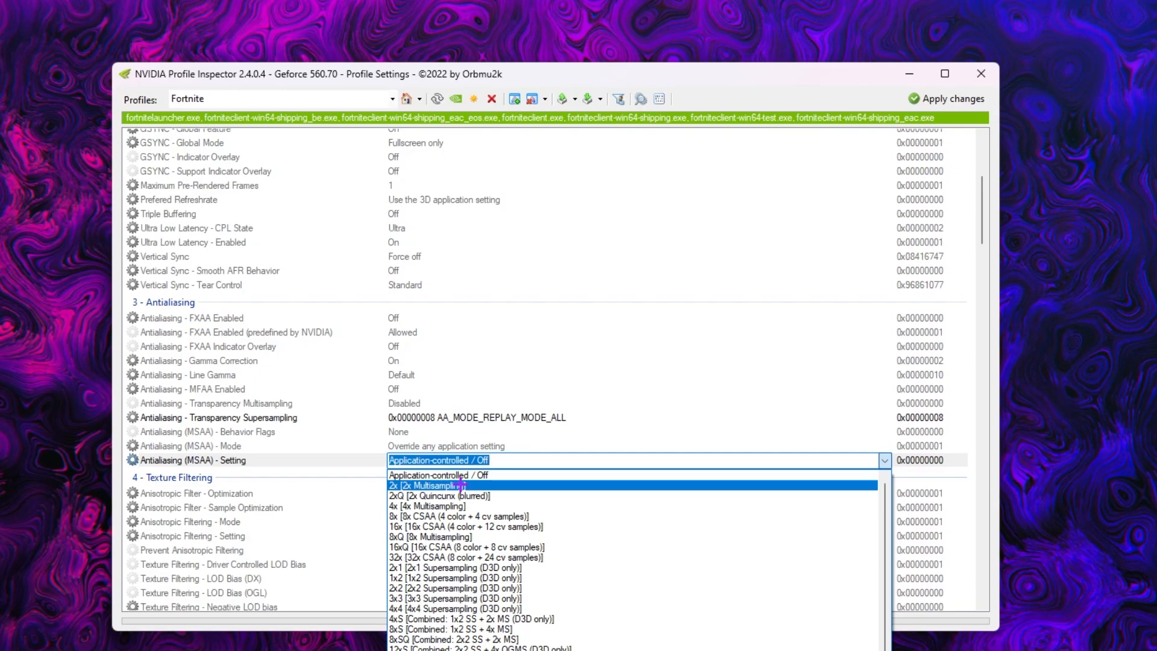
left_click(434, 485)
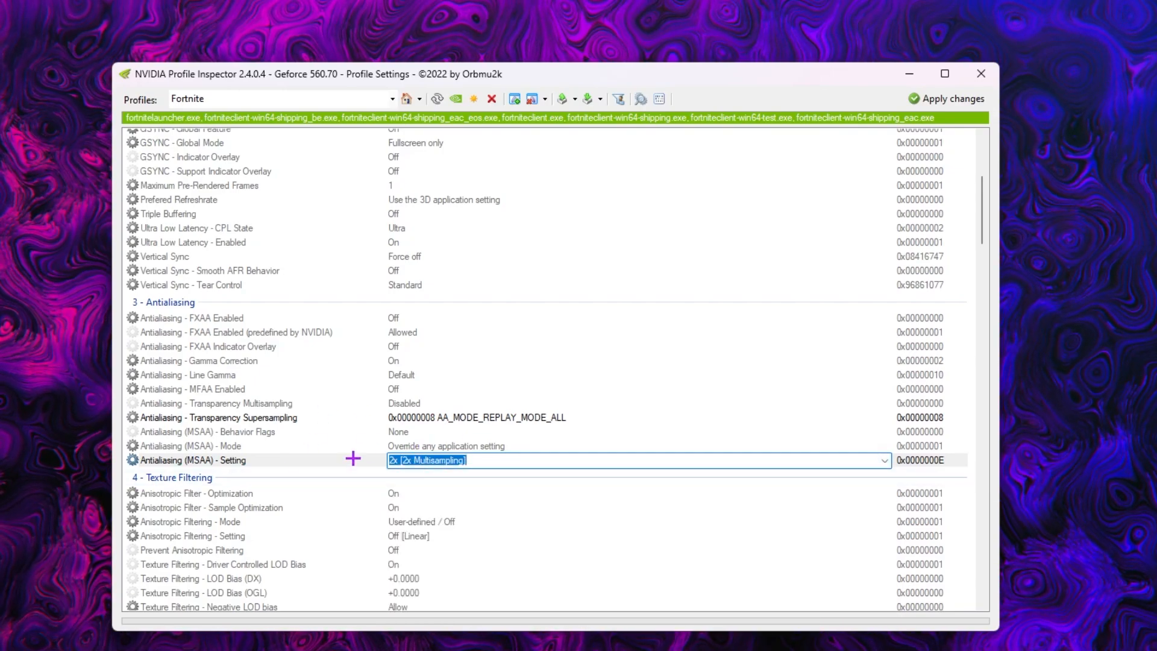
scroll("down", 3)
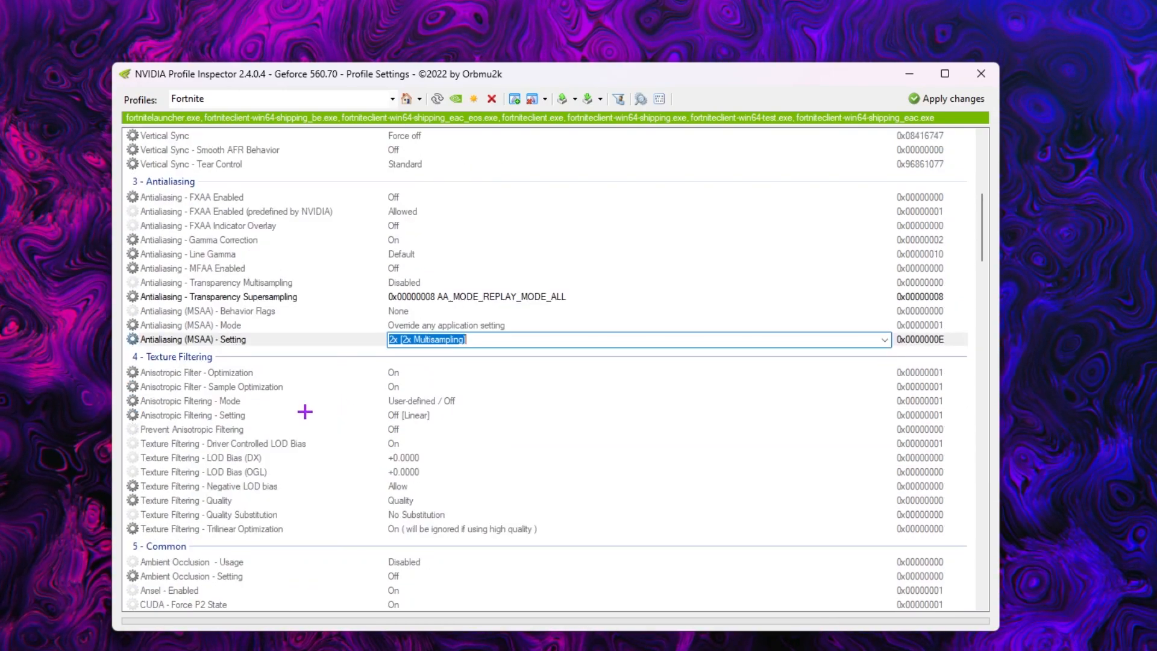
mouse_move(172, 369)
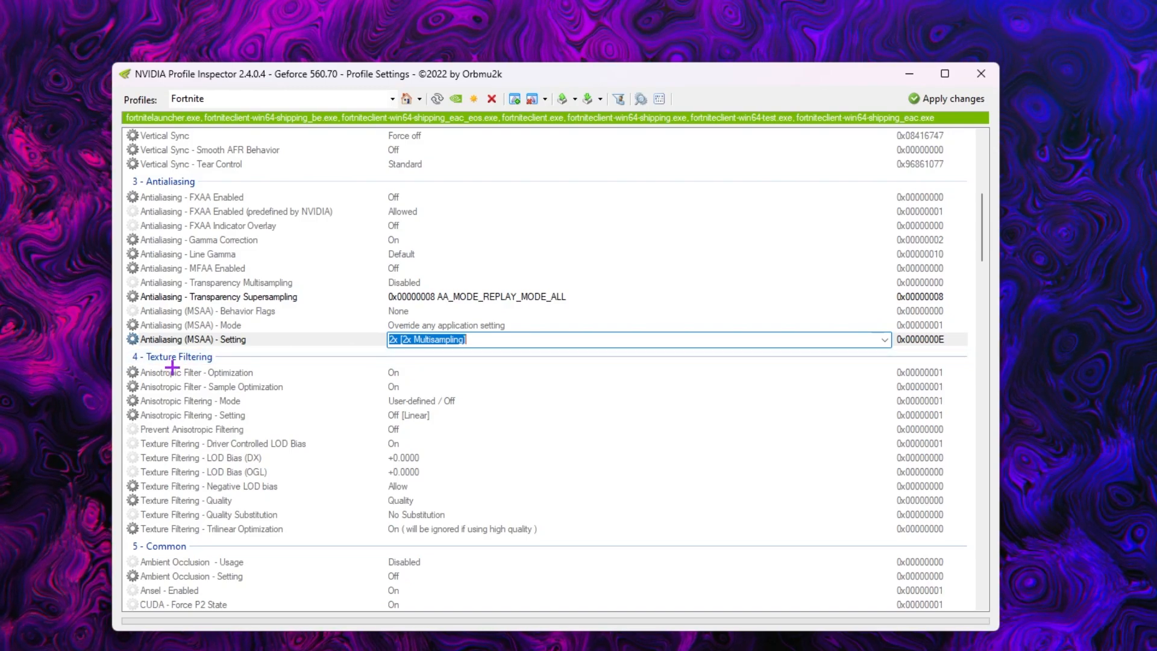
mouse_move(201, 437)
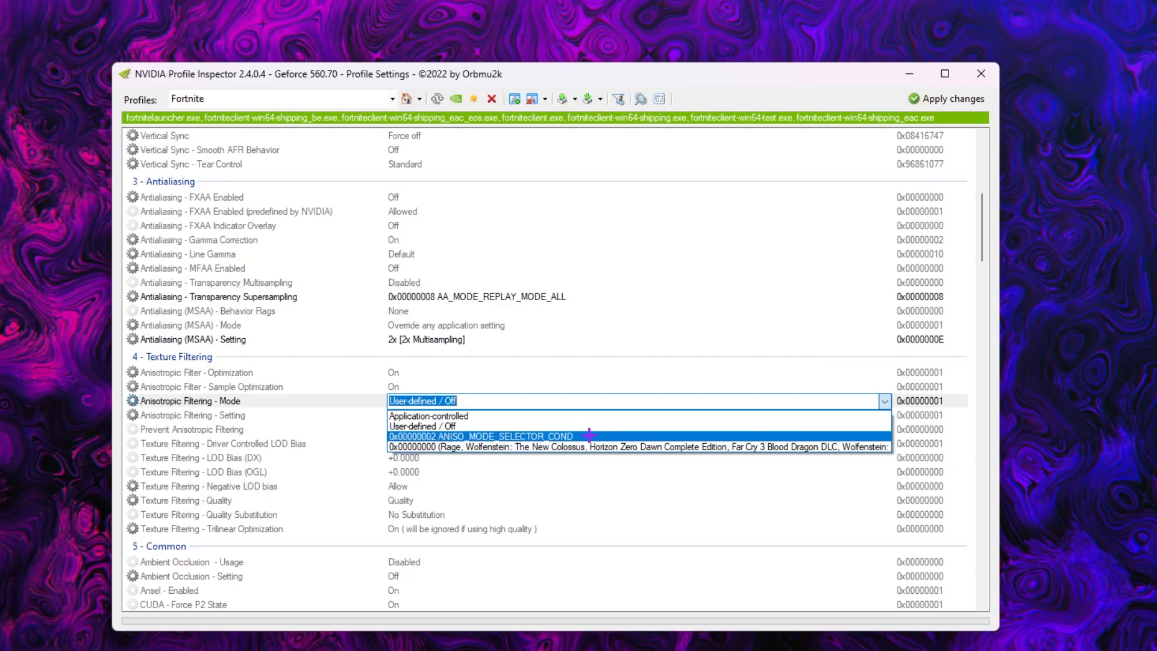
Step: Set Anisotropic Filtering Mode to ANISO_MODE_SELECTOR_COND and Driver Controlled LOD Bias to Off
left_click(479, 435)
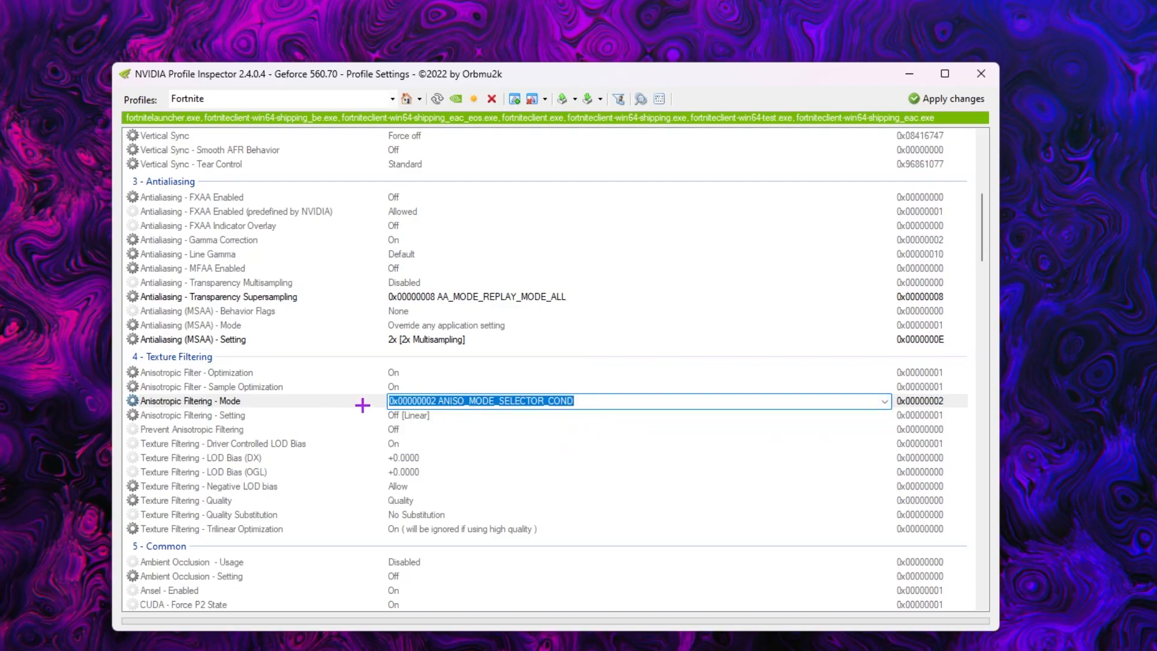
mouse_move(137, 443)
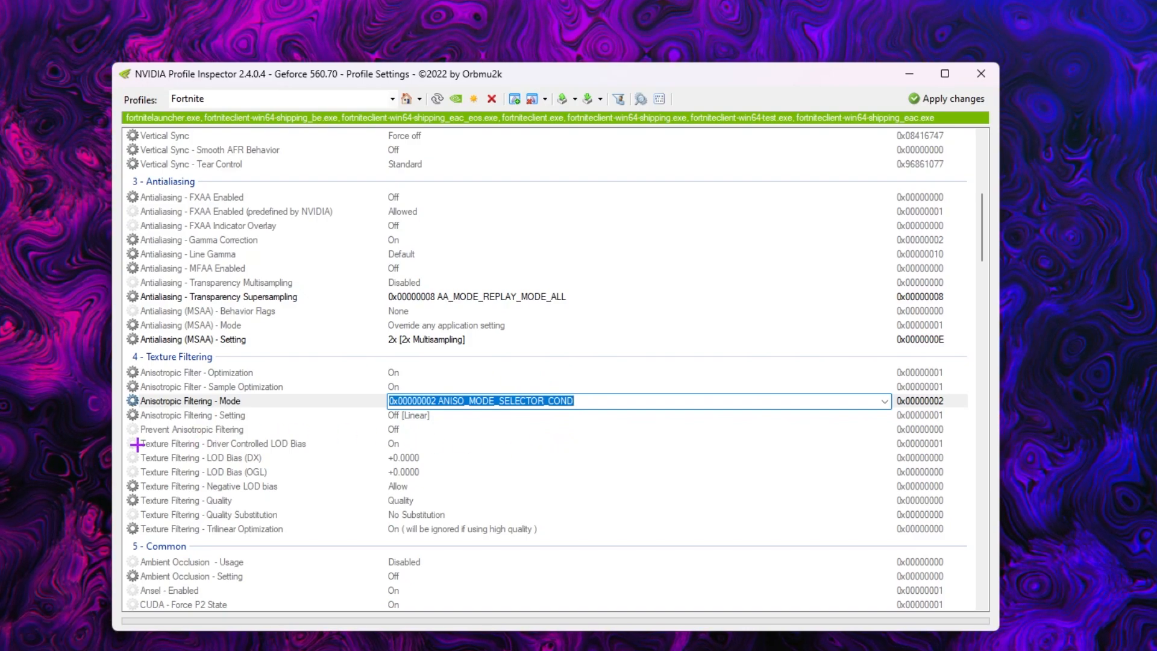
mouse_move(236, 447)
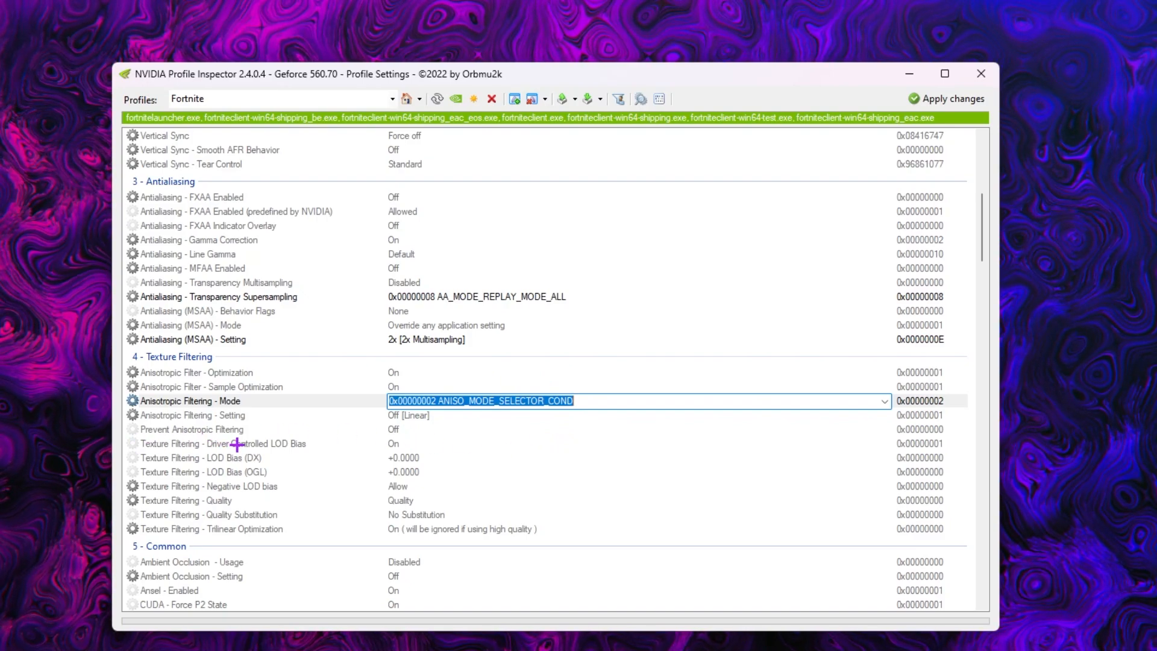
left_click(221, 443)
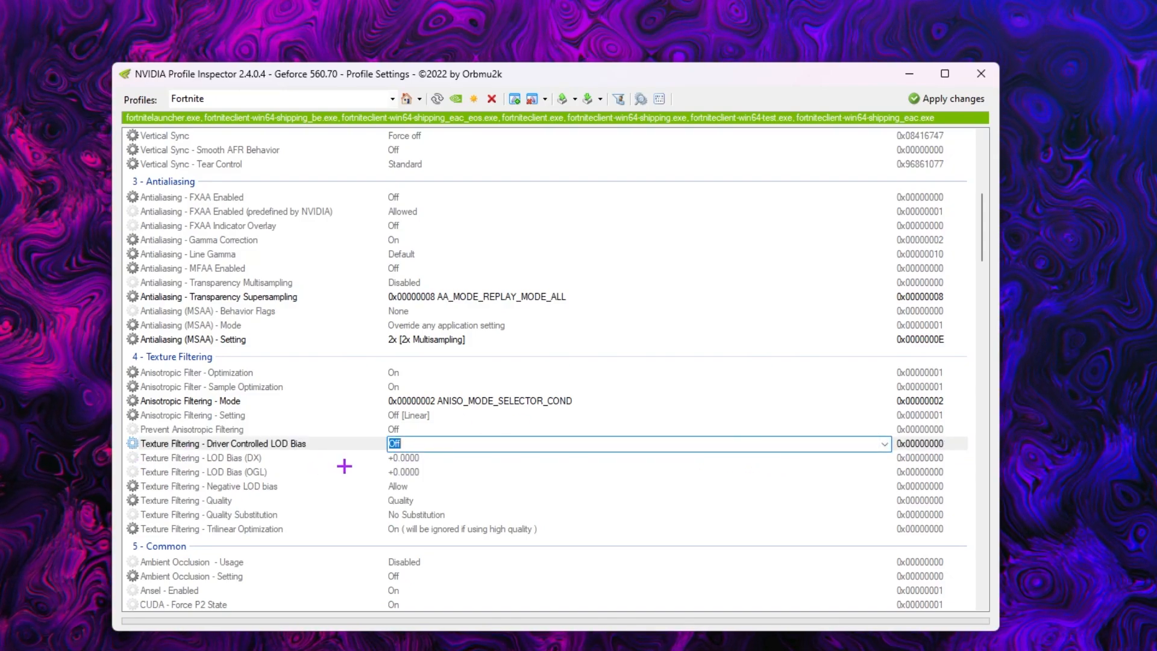
mouse_move(464, 460)
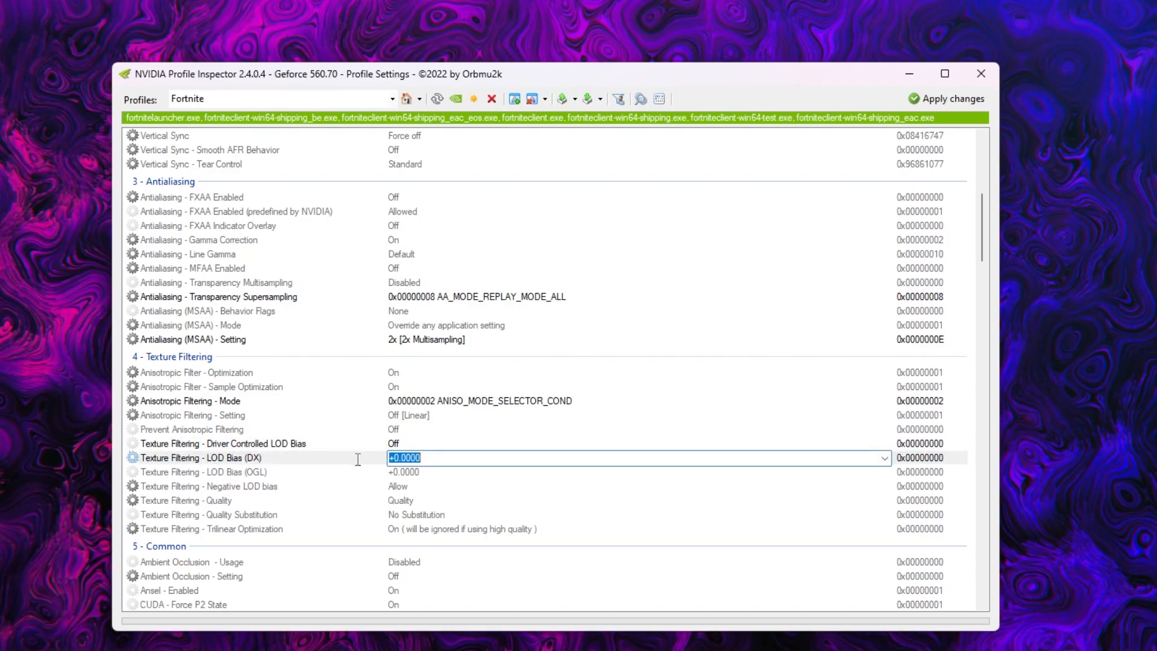
Step: Enter 0x00000045 for LOD Bias (DX) and begin editing LOD Bias (OGL)
type("0x00000045")
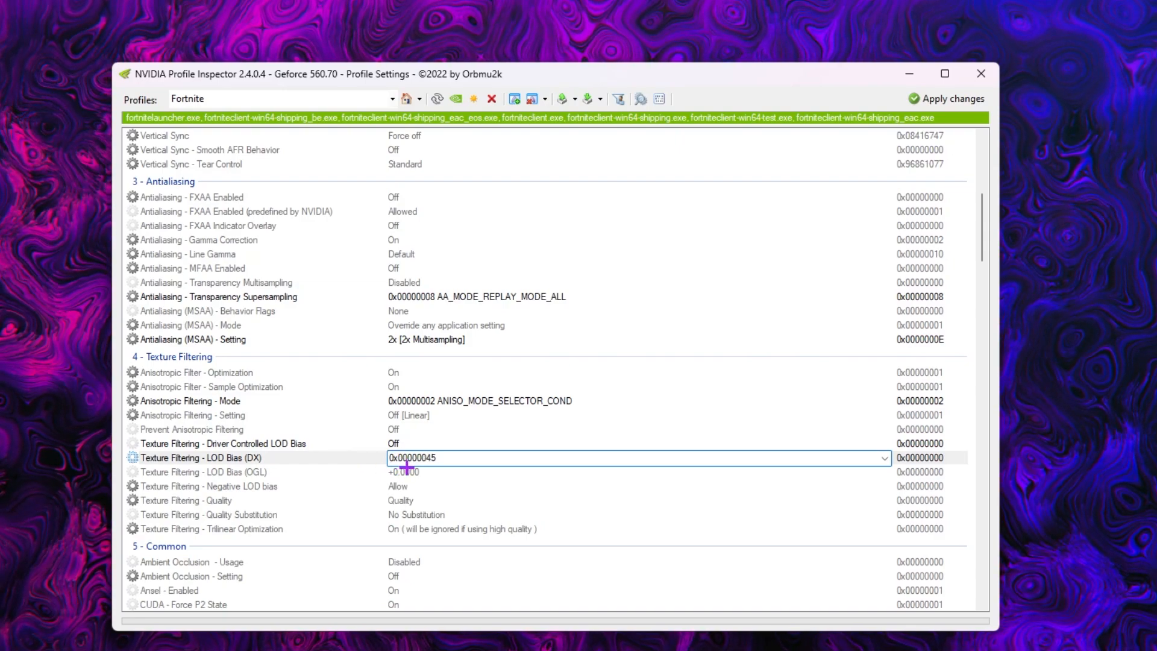
left_click(414, 457)
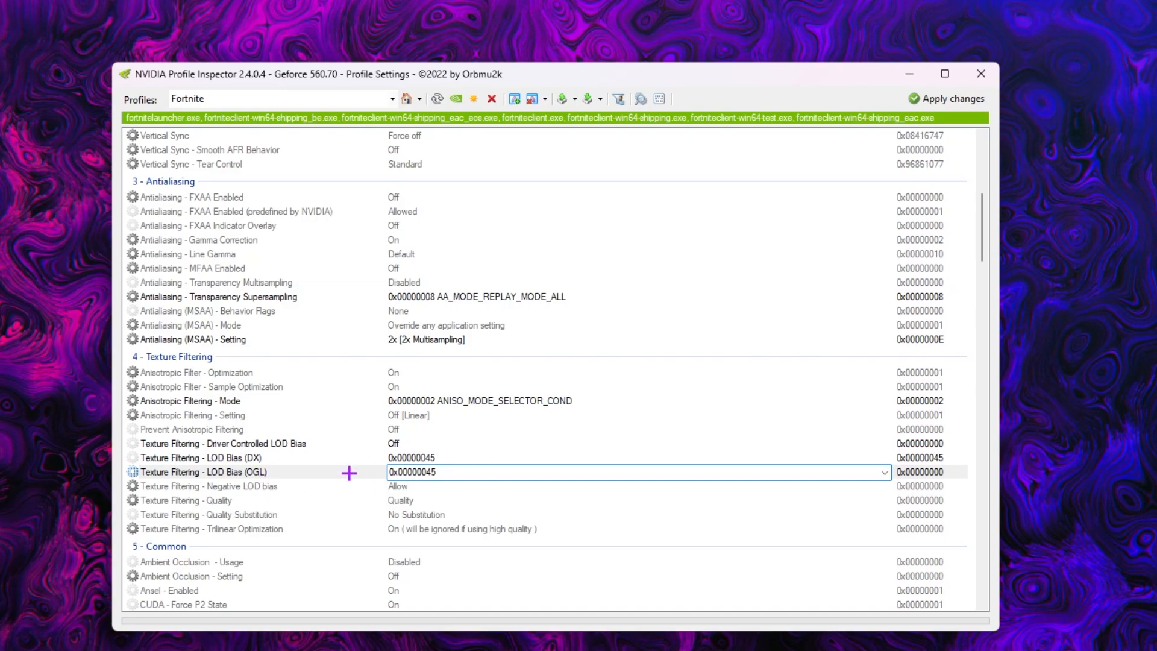
mouse_move(195, 487)
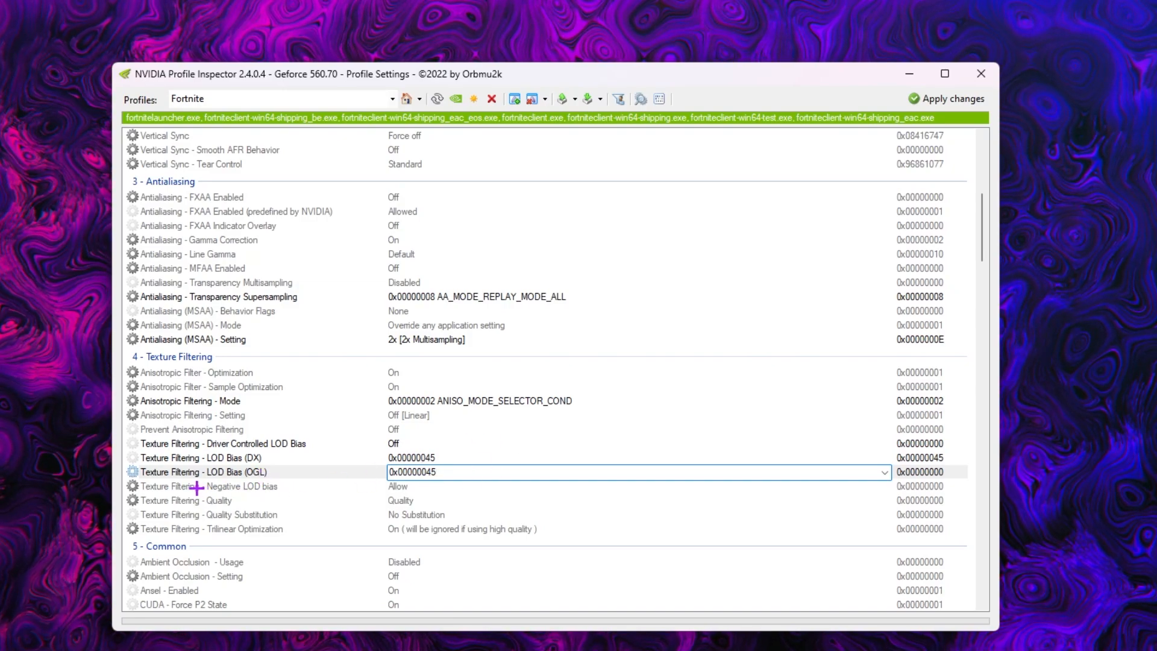
mouse_move(231, 486)
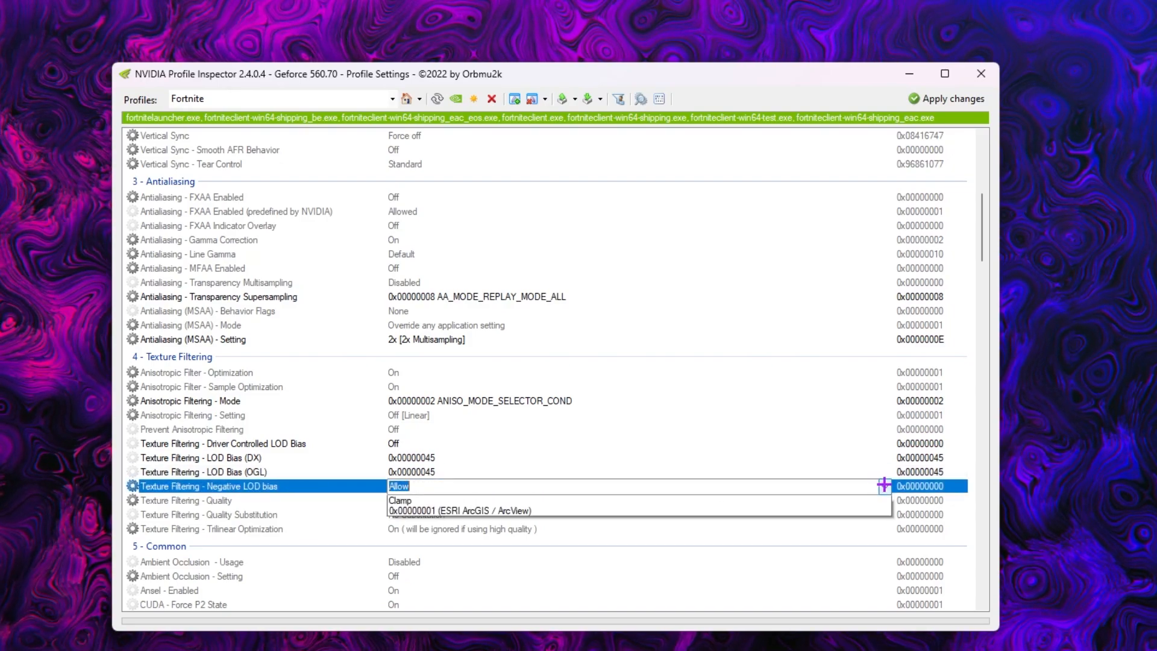
Step: Set Negative LOD bias to Clamp and Texture Filtering Quality to High quality
left_click(399, 500)
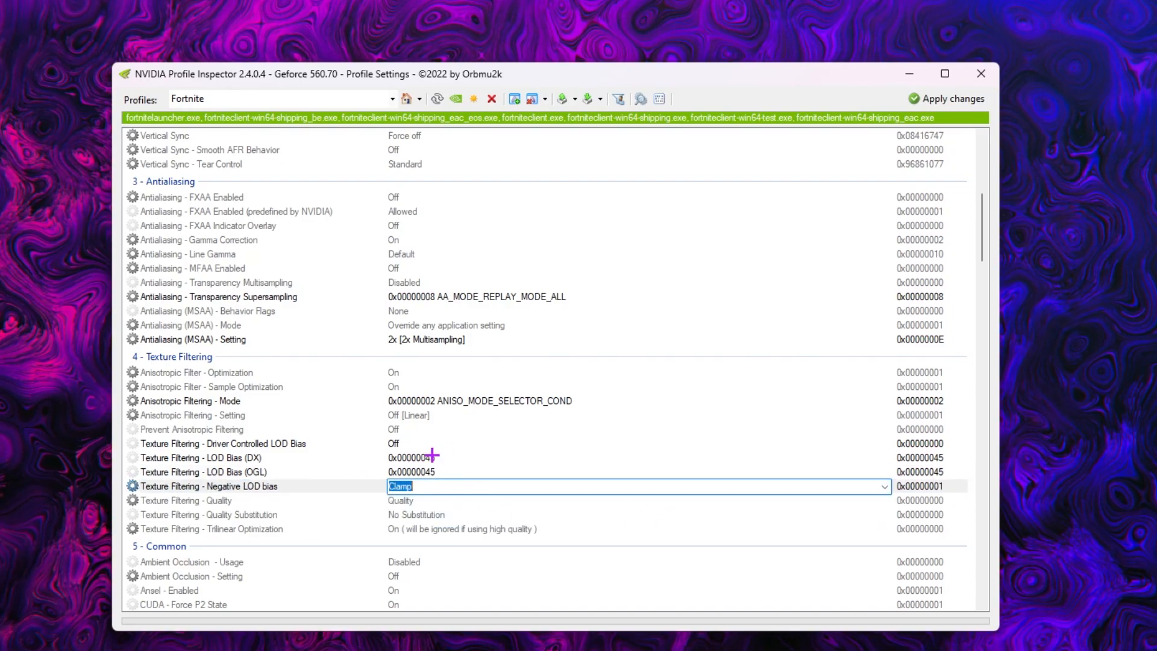
mouse_move(232, 503)
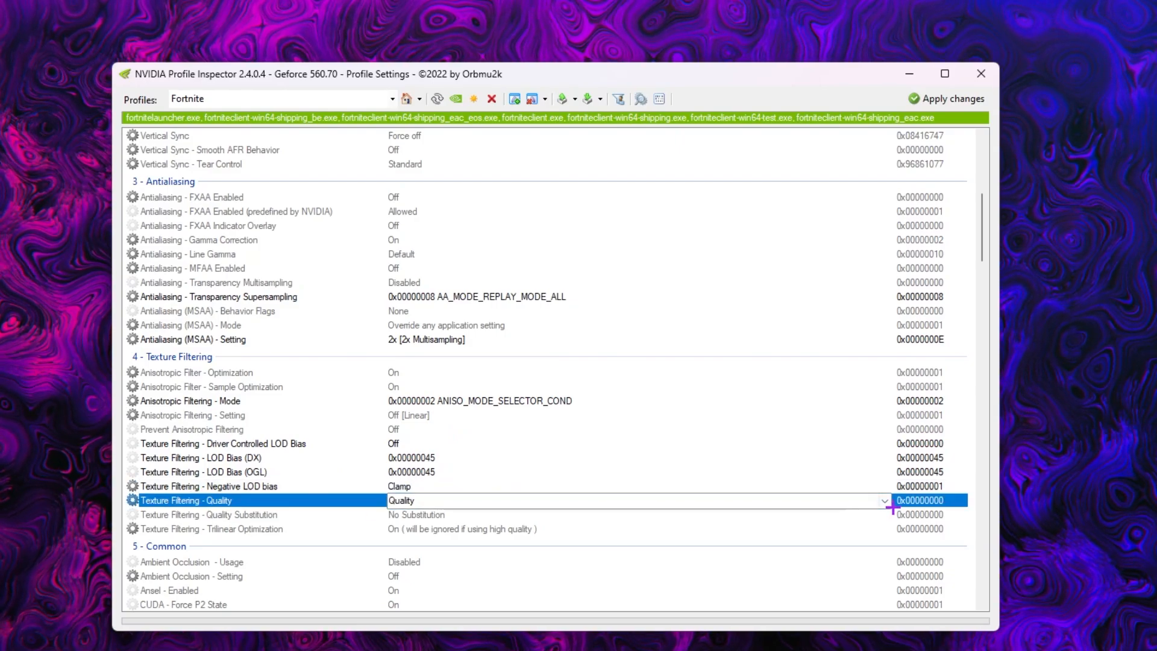
left_click(410, 500)
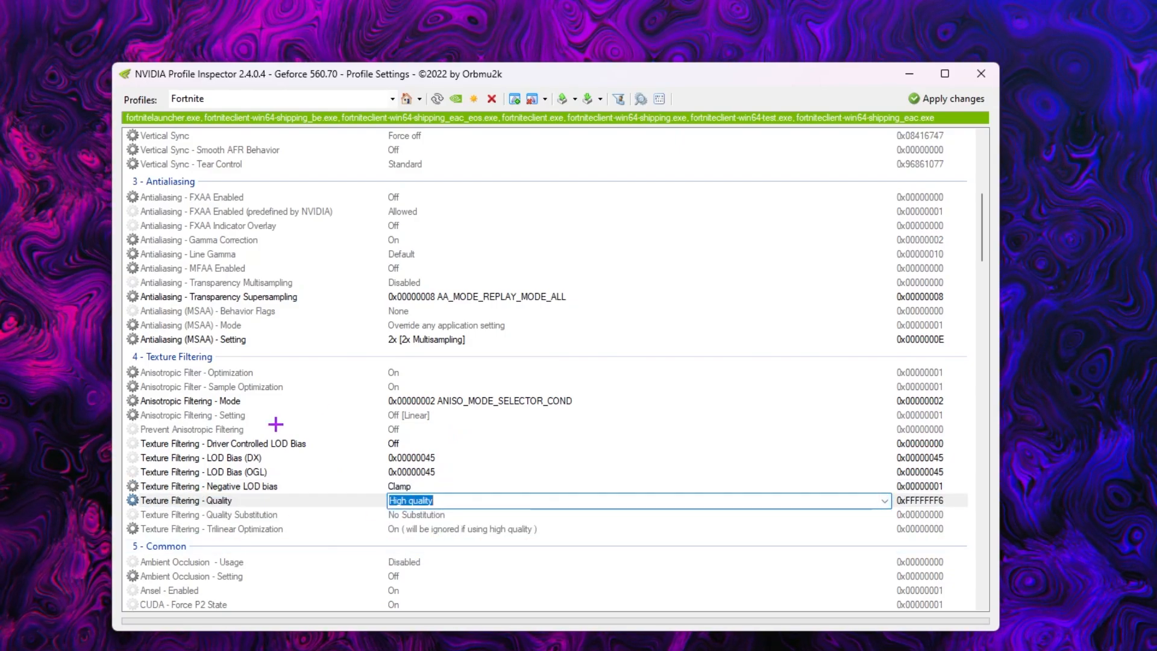
mouse_move(589, 502)
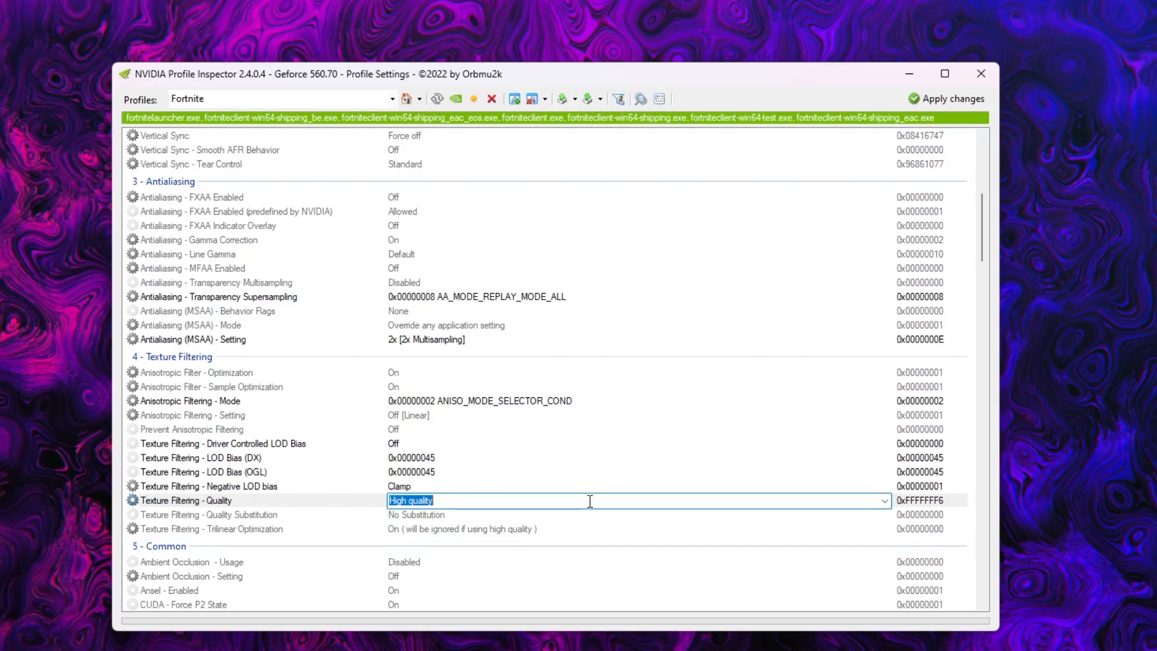
mouse_move(483, 164)
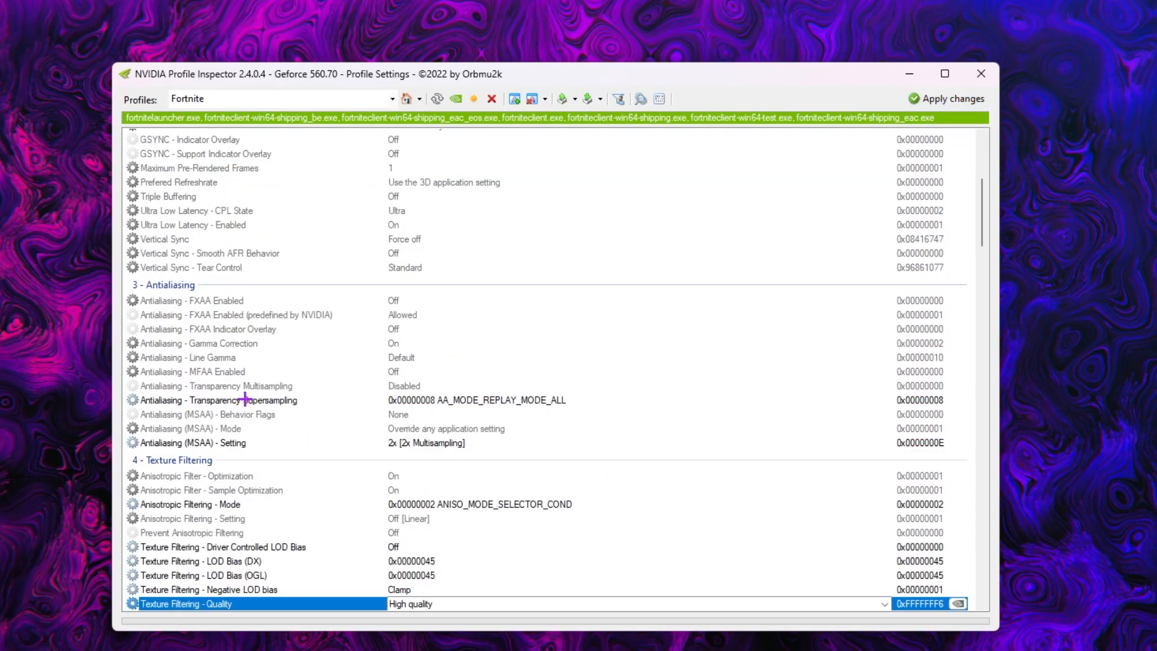
mouse_move(671, 416)
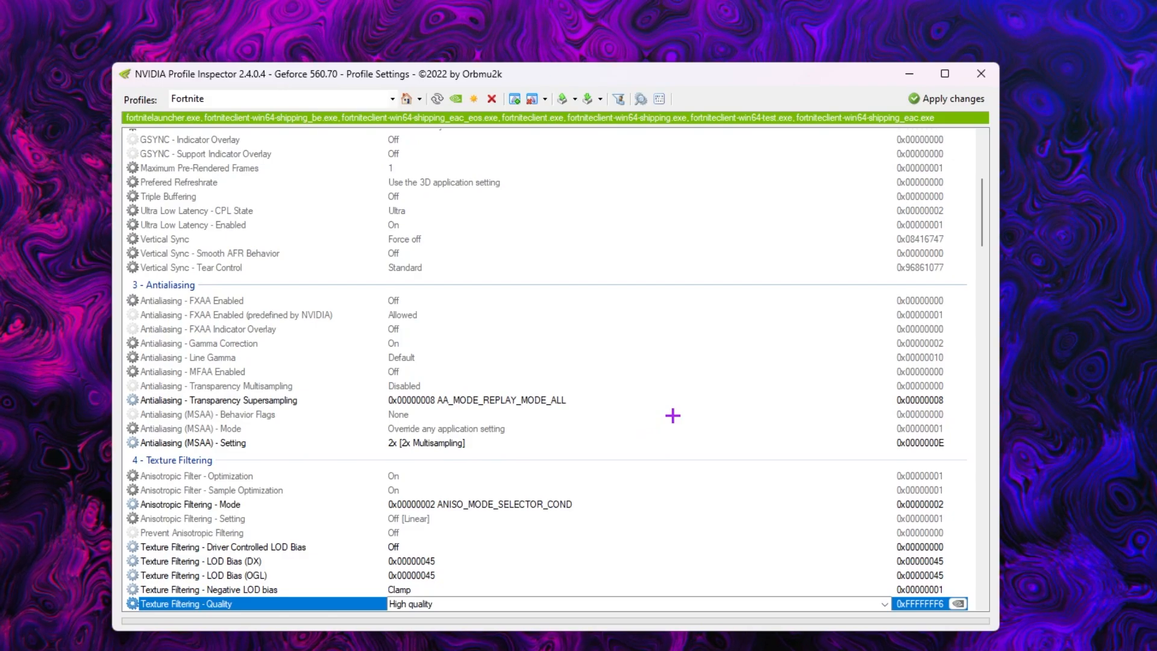
mouse_move(474, 125)
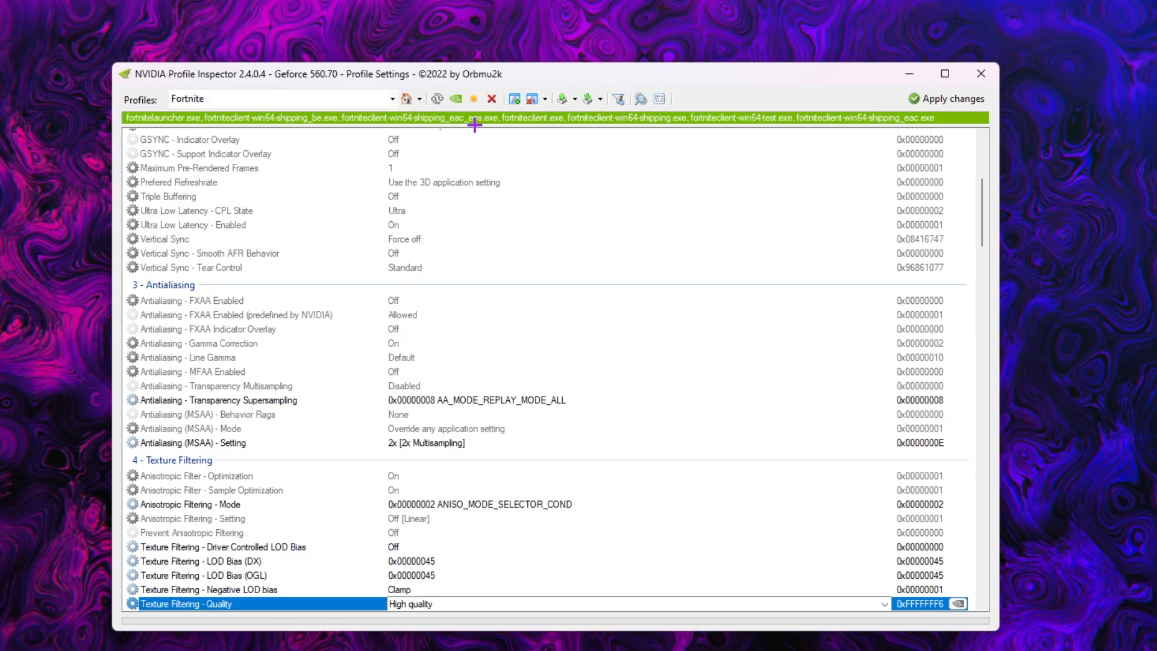
mouse_move(456, 98)
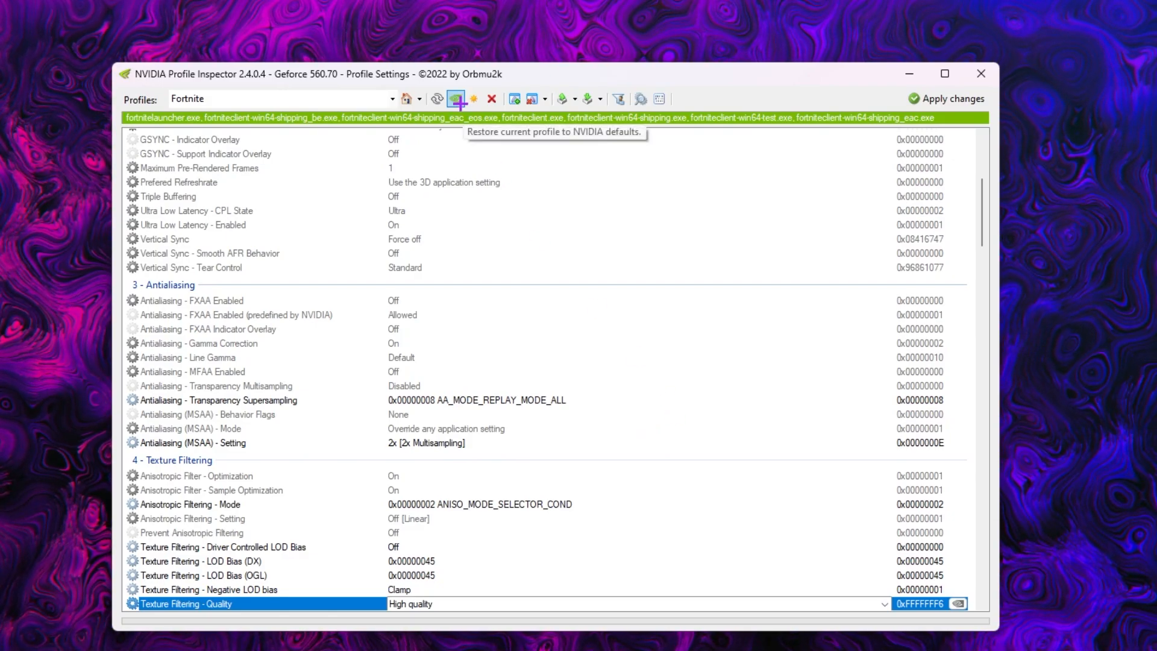
mouse_move(473, 98)
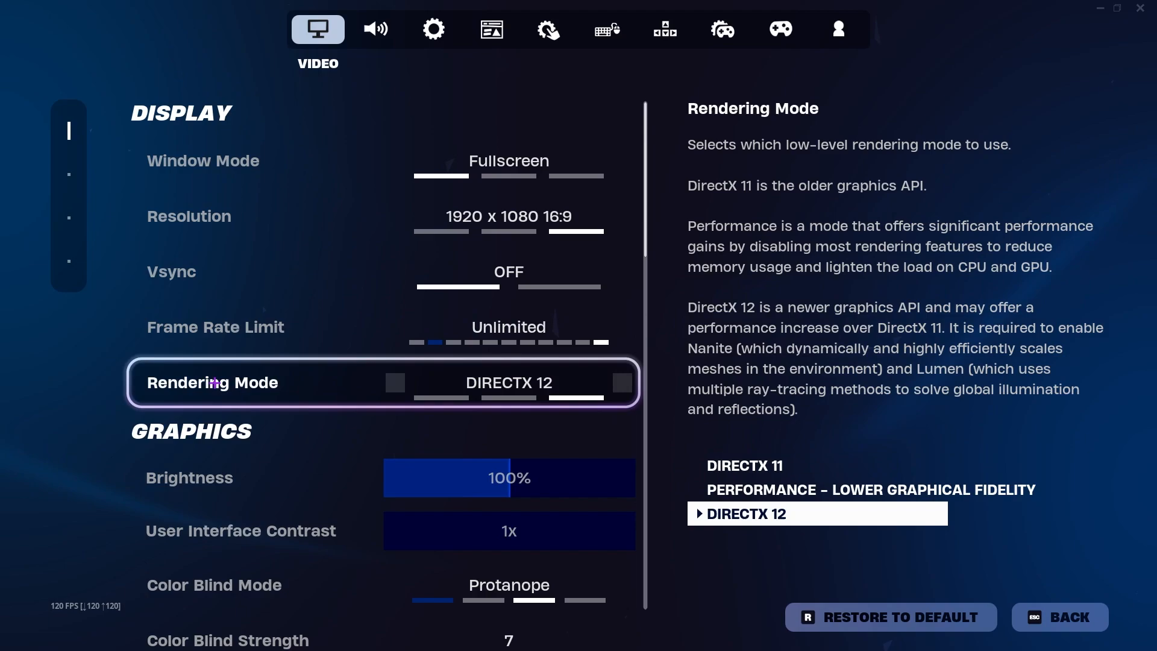
mouse_move(298, 411)
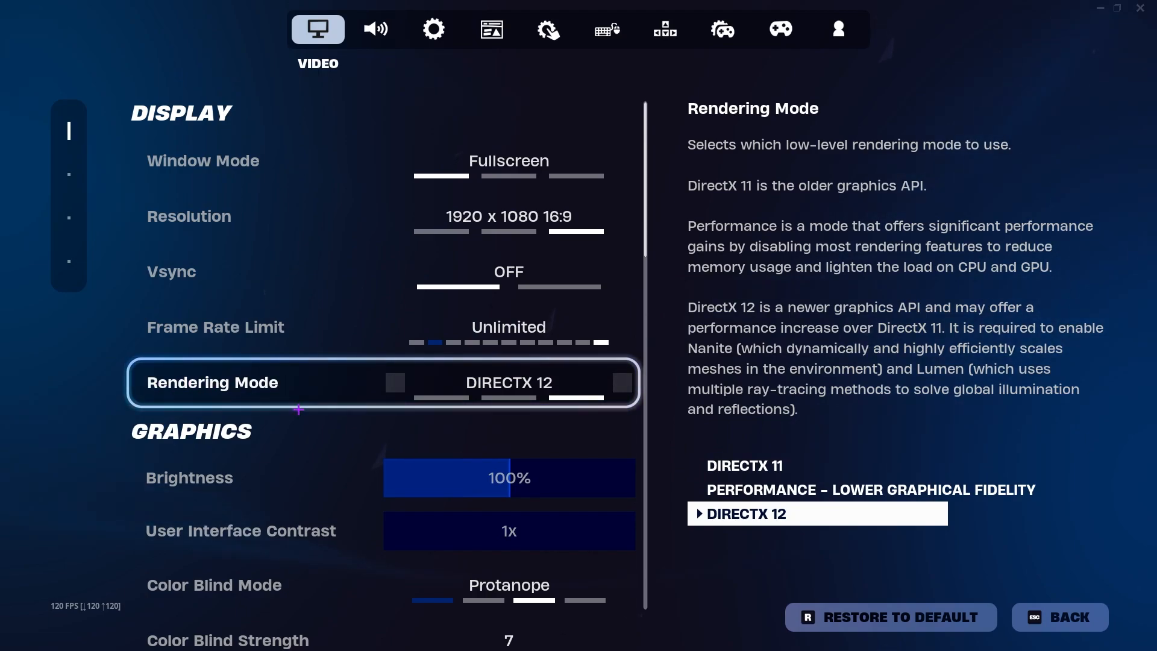
mouse_move(636, 412)
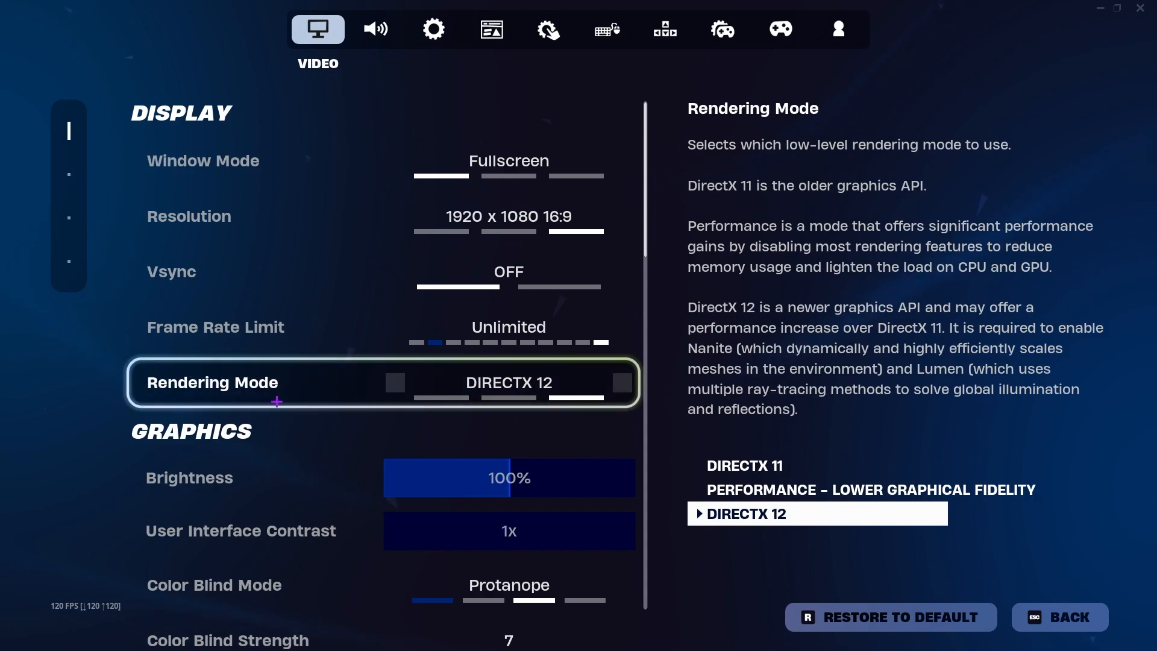
Step: Scroll Fortnite's Video settings down to the Graphics section
scroll("down", 3)
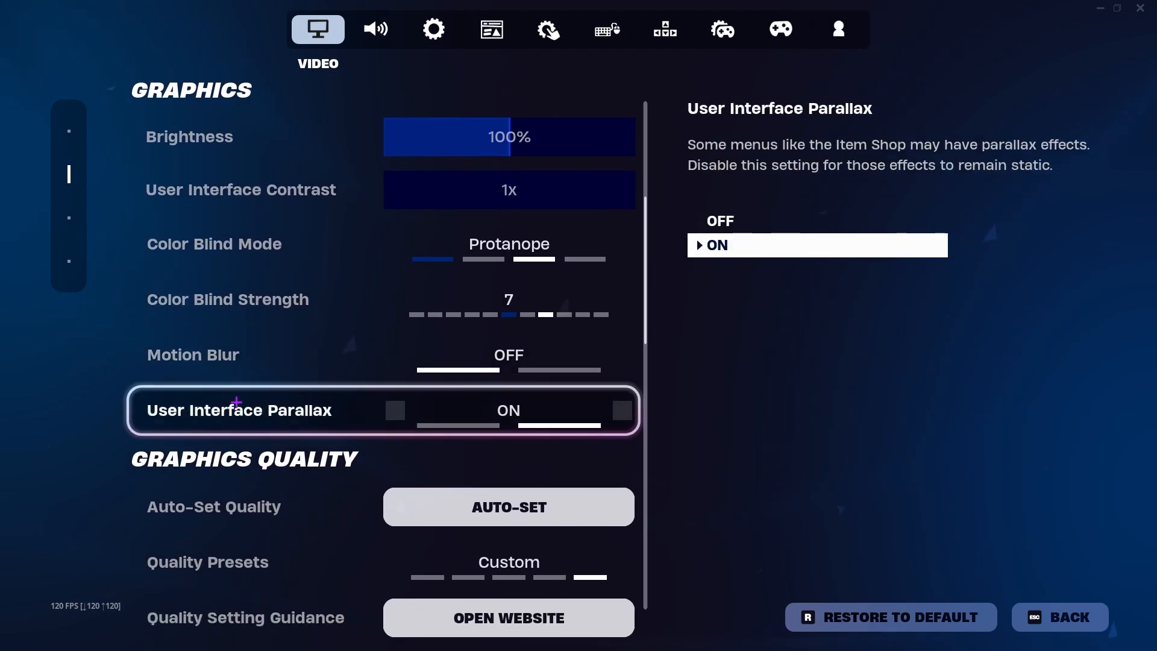
Step: Review the low Graphics Quality and Advanced Graphics settings, then exit the menus back to the Battle Royale match
scroll("down", 3)
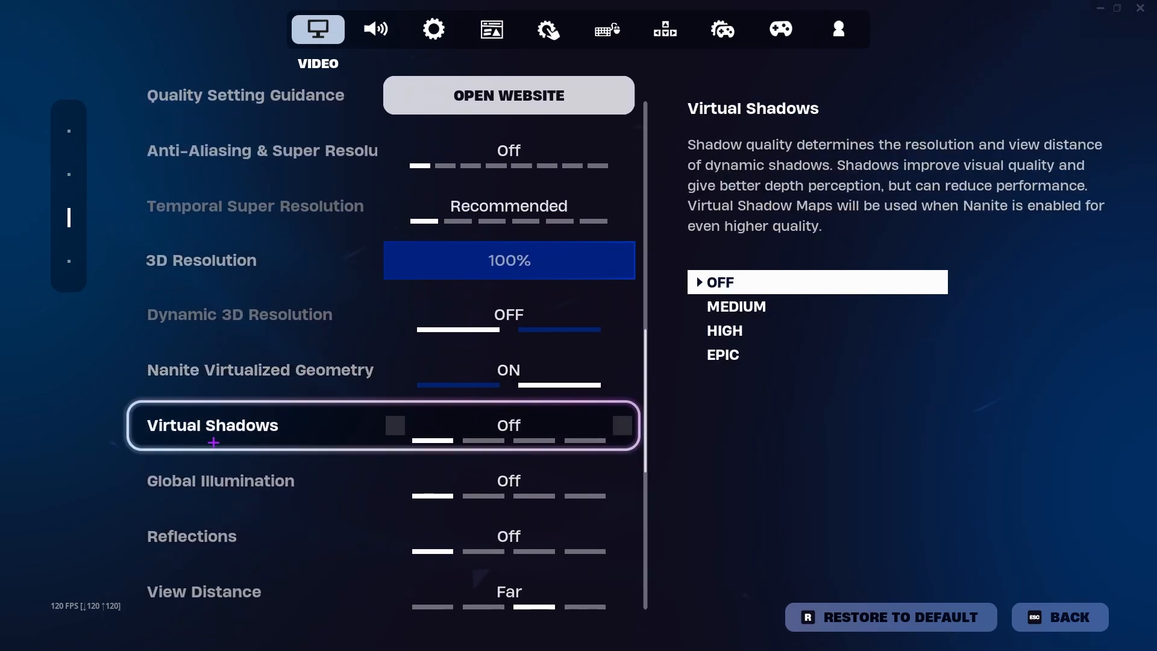
scroll("down", 3)
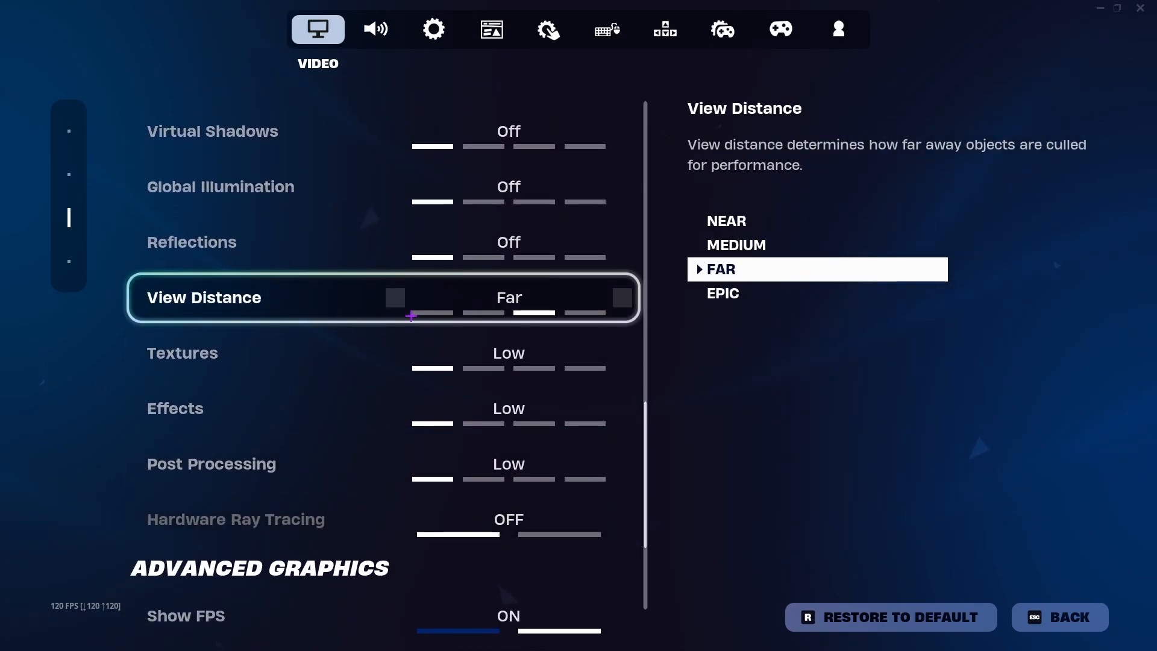
scroll("down", 3)
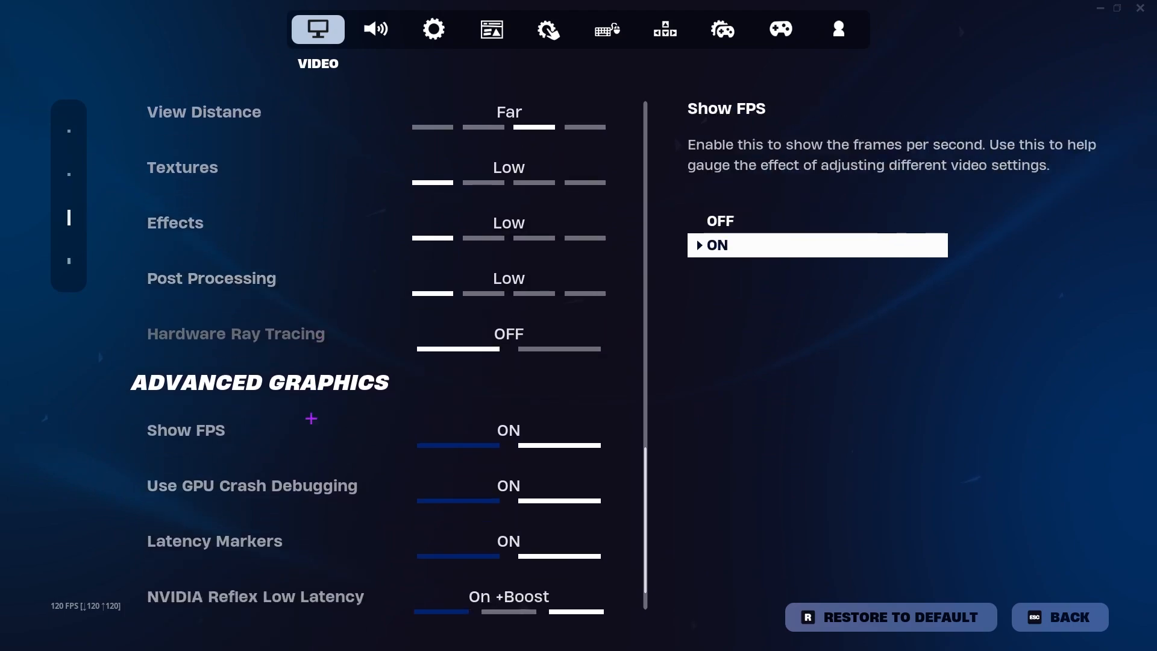
scroll("down", 3)
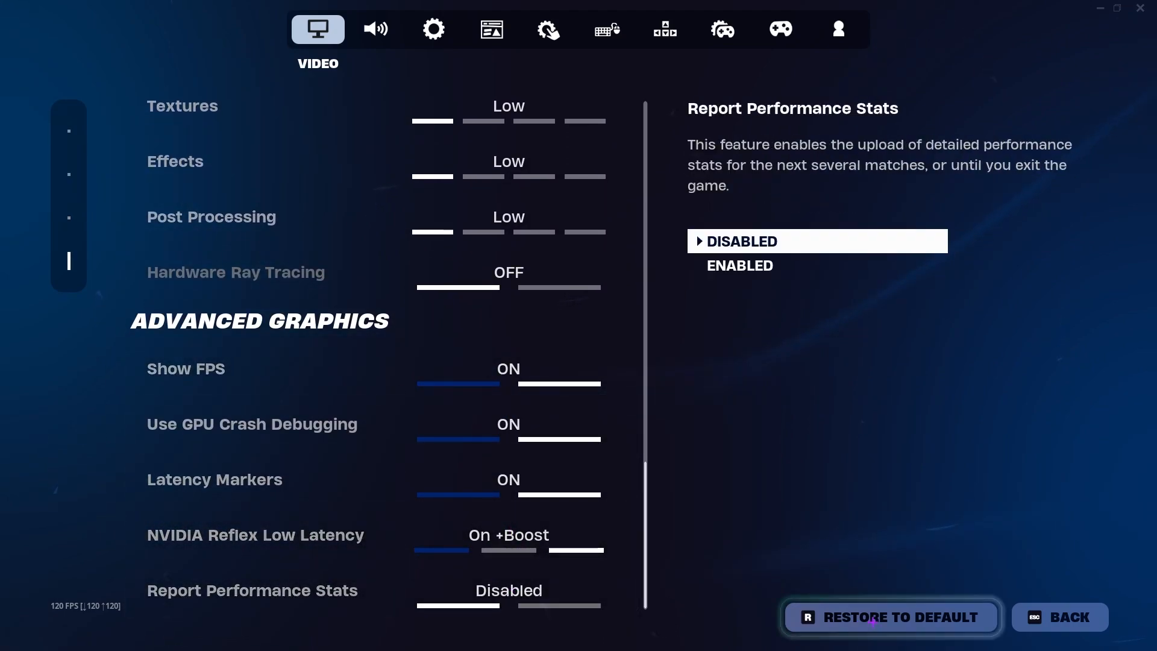
scroll("up", 3)
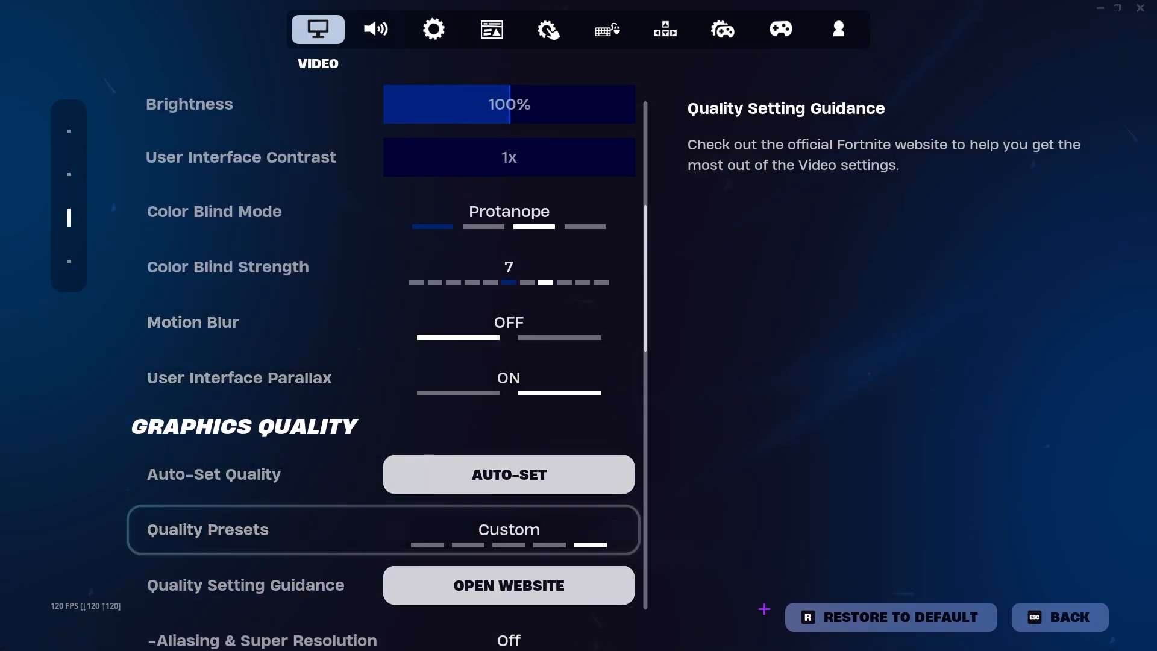
left_click(1058, 617)
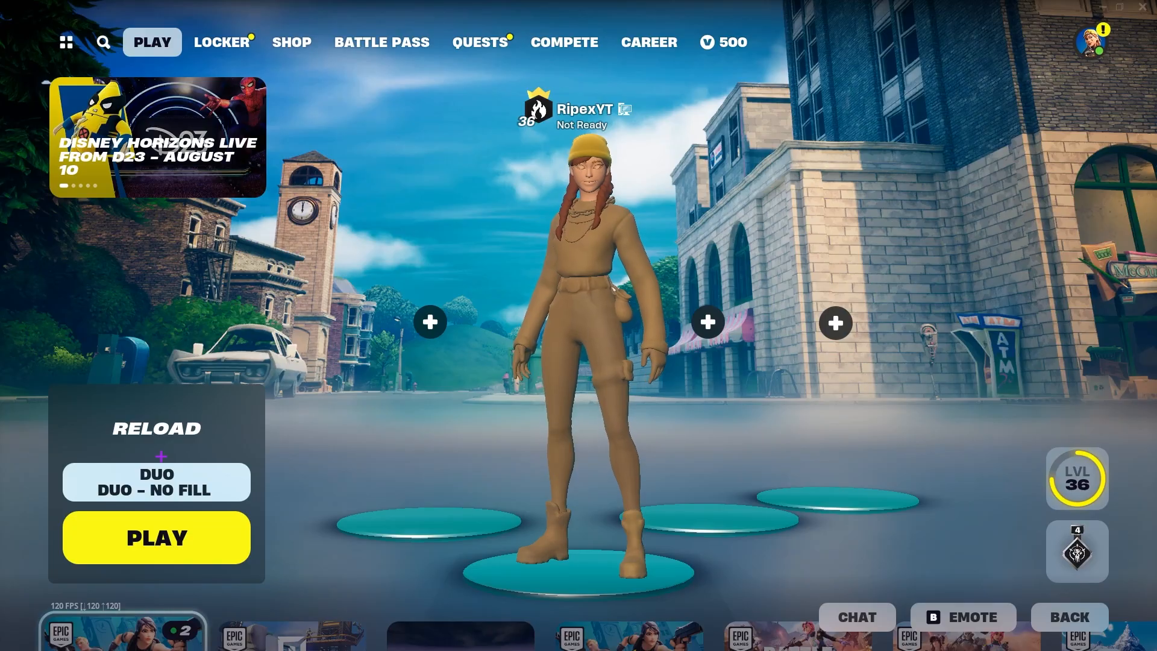
left_click(156, 537)
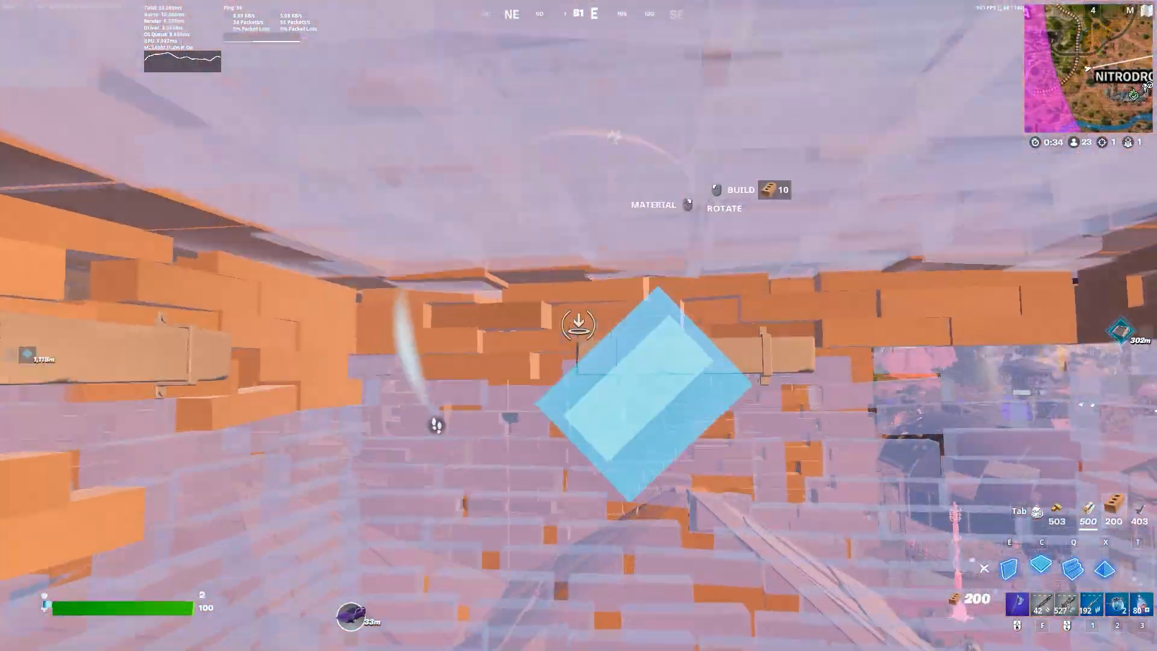